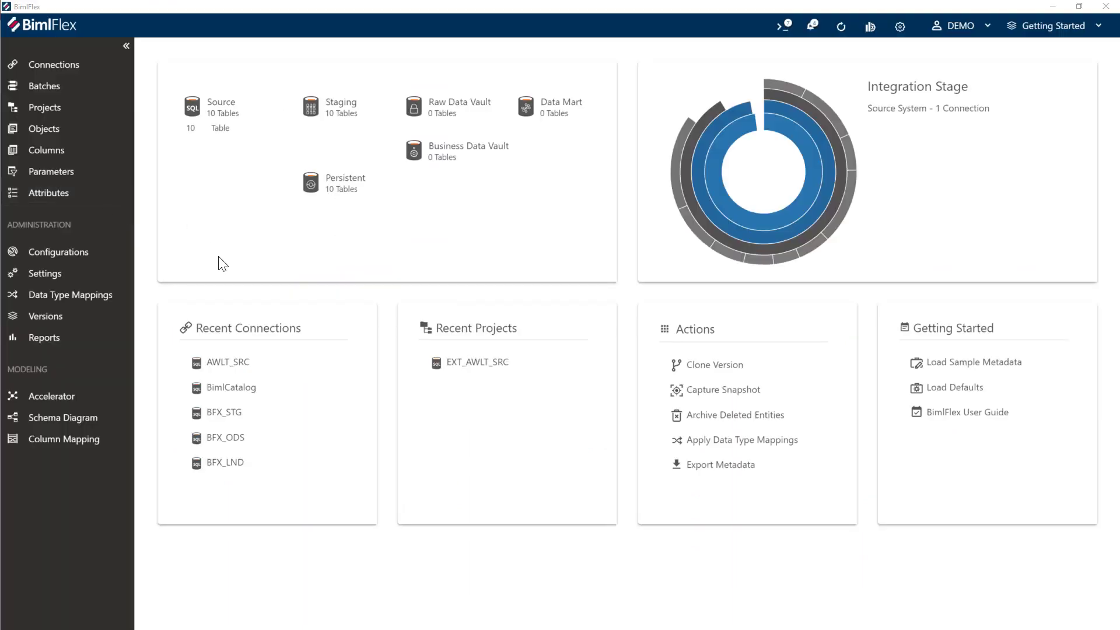
{"action": "mouse_move", "coordinate": [677, 315]}
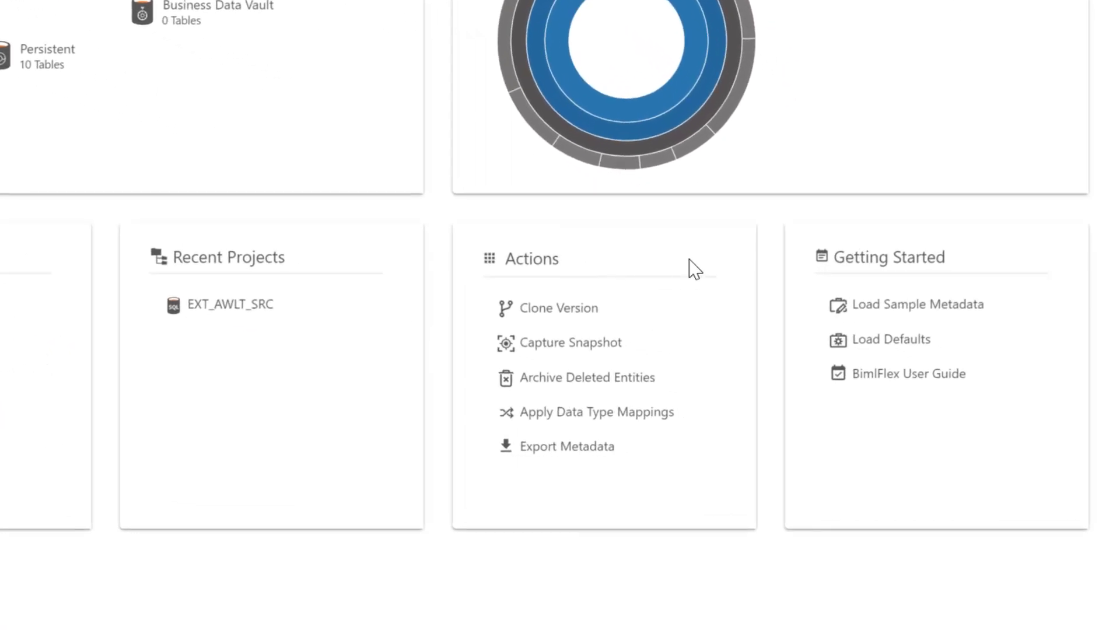
{"action": "mouse_move", "coordinate": [866, 309]}
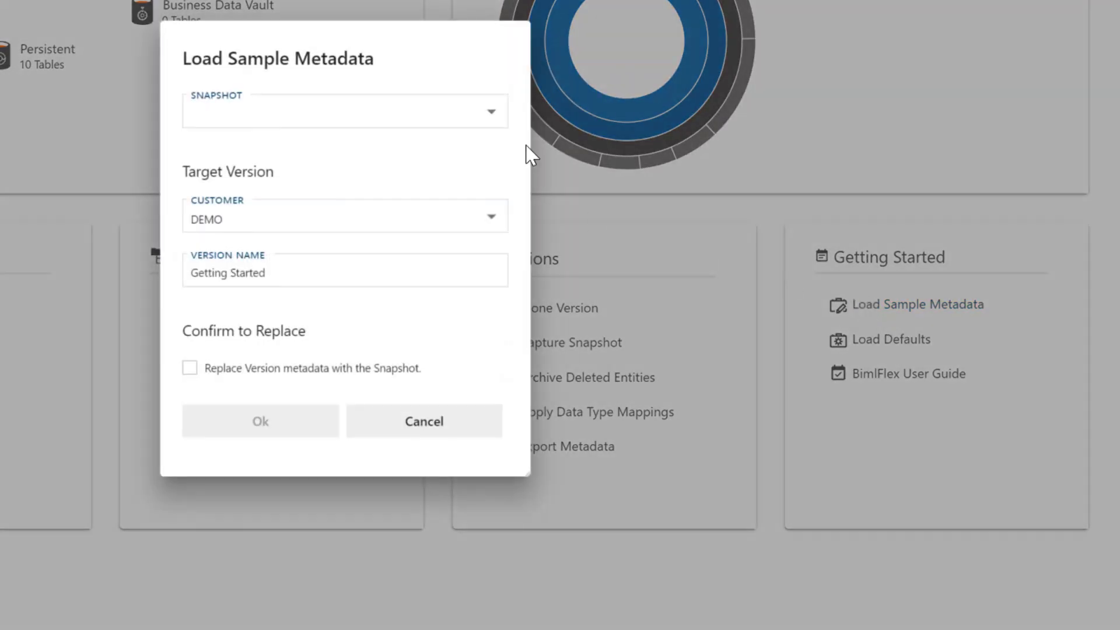
Step: Select the 27 - Snowflake DataVault ADF Solution snapshot with Replace Version metadata ticked
{"action": "left_click", "coordinate": [489, 111]}
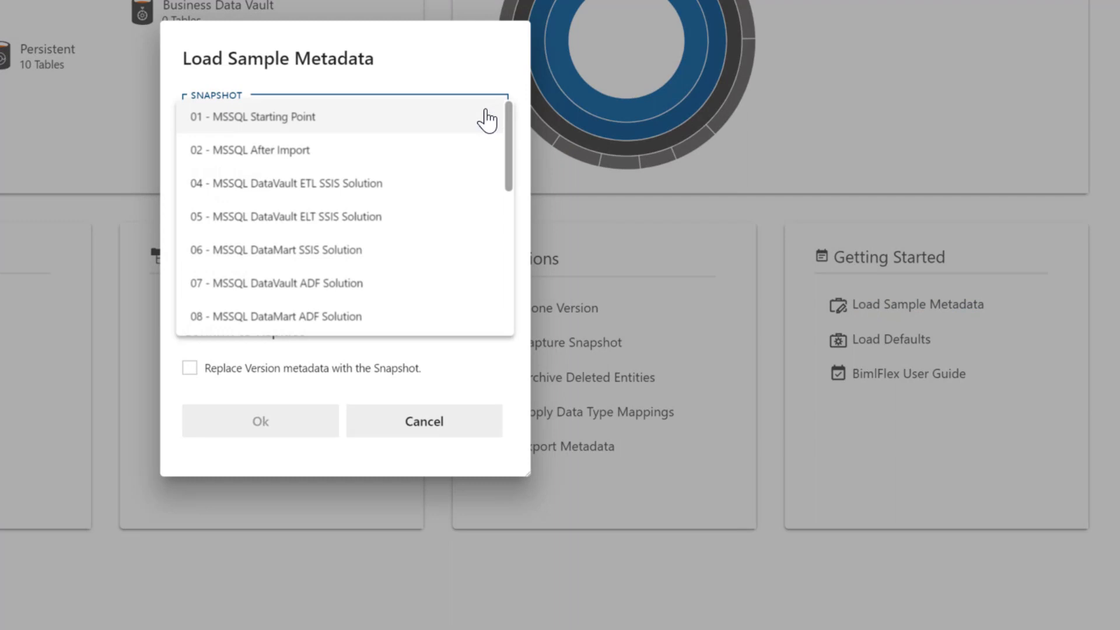
{"action": "scroll", "scroll_direction": "down", "scroll_amount": 3}
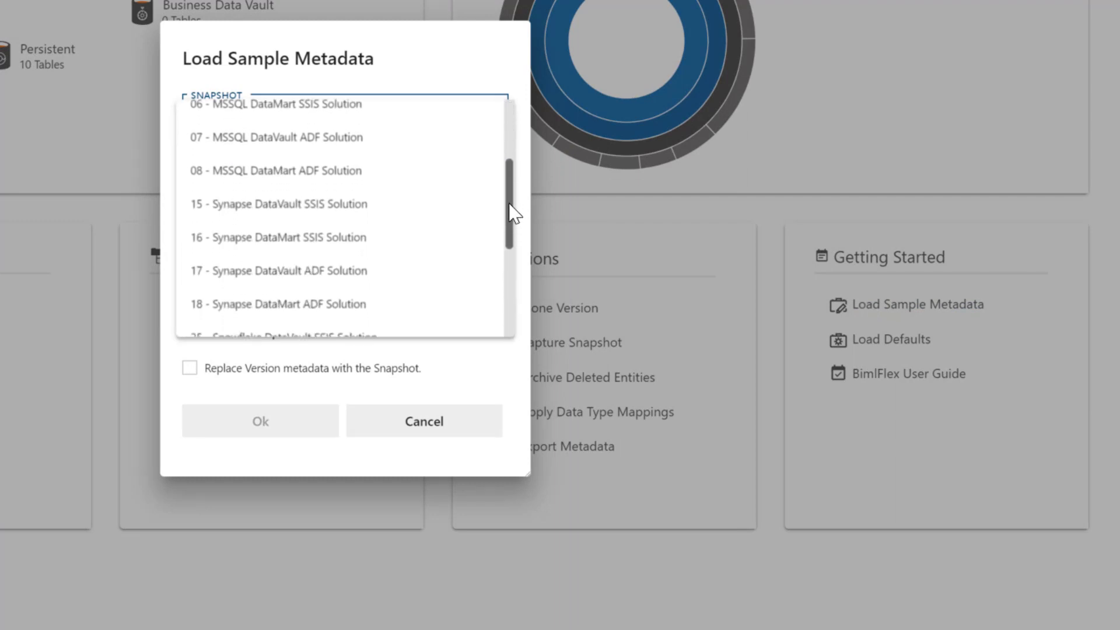
{"action": "scroll", "scroll_direction": "down", "scroll_amount": 3}
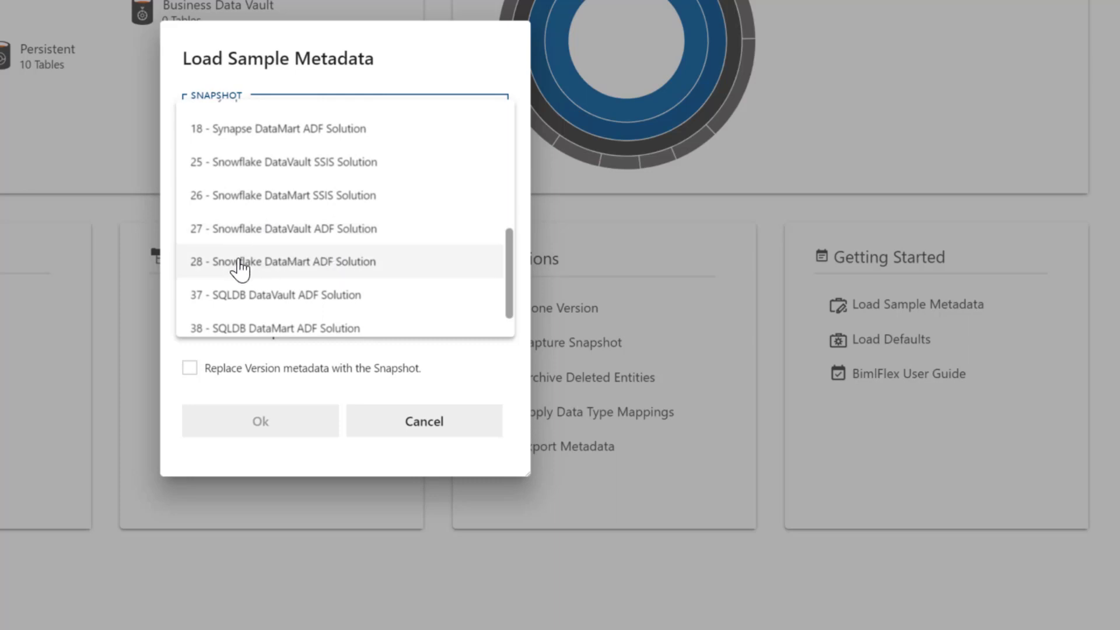
{"action": "mouse_move", "coordinate": [267, 277]}
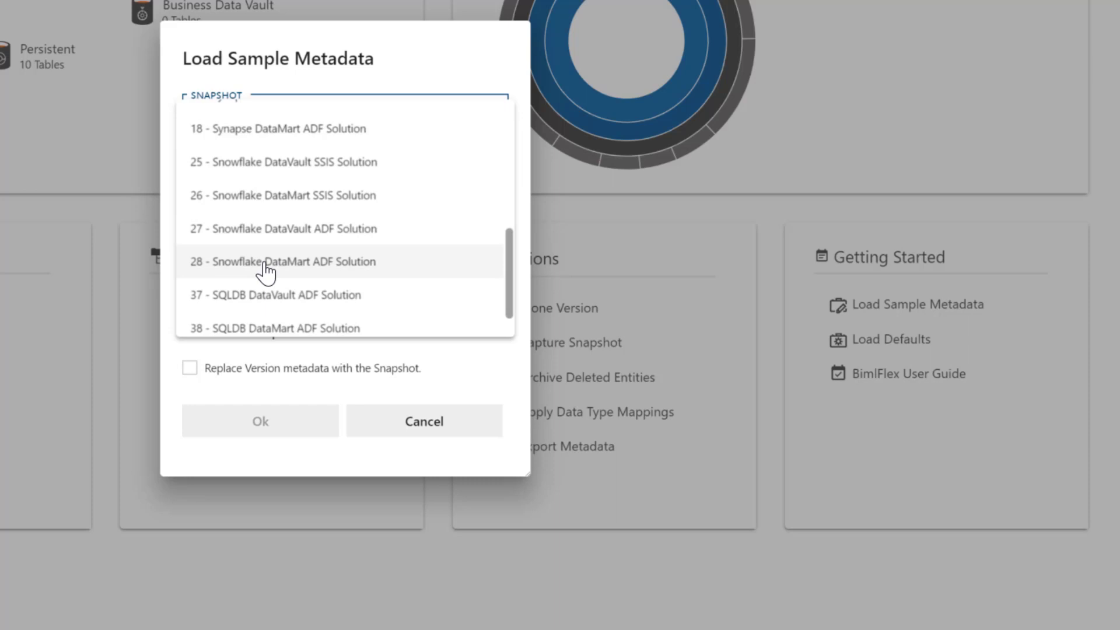
{"action": "mouse_move", "coordinate": [281, 238]}
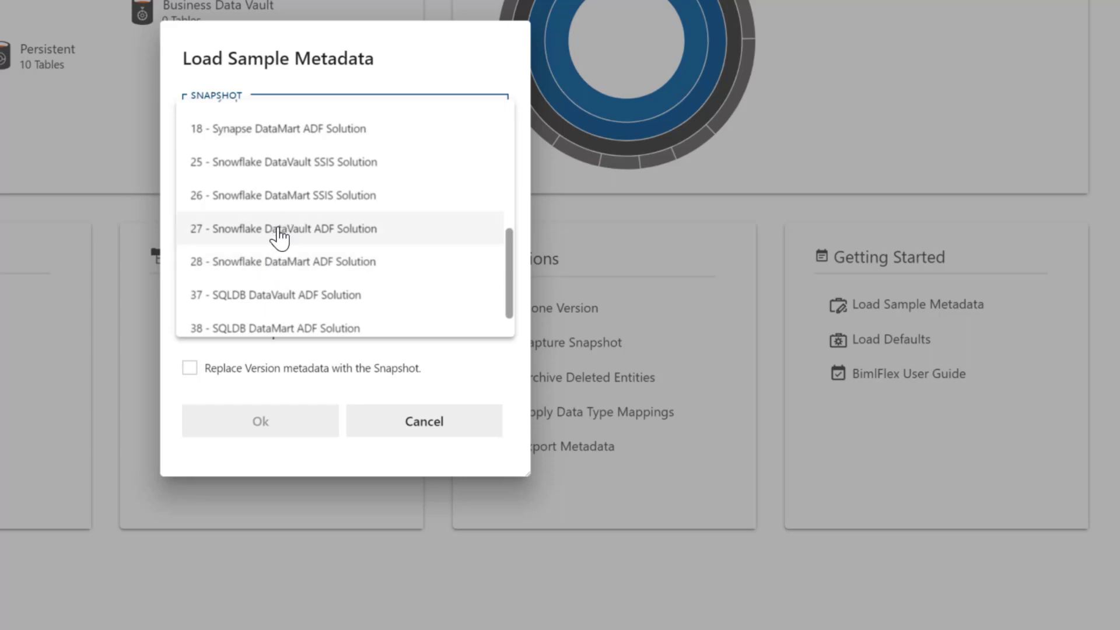
{"action": "mouse_move", "coordinate": [317, 242]}
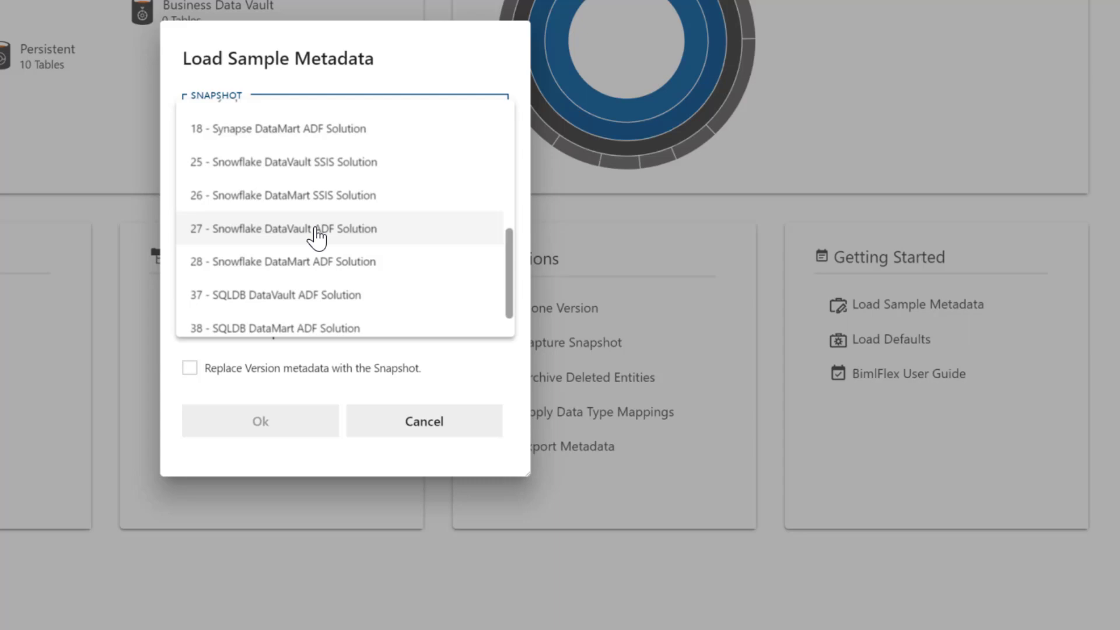
{"action": "left_click", "coordinate": [292, 229]}
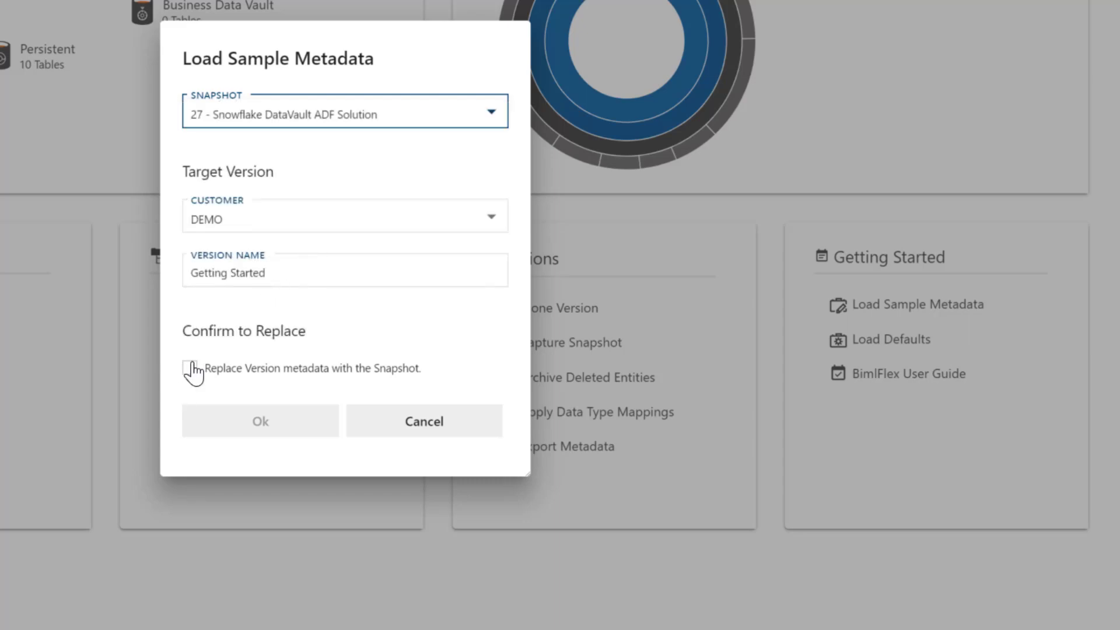
{"action": "left_click", "coordinate": [425, 421]}
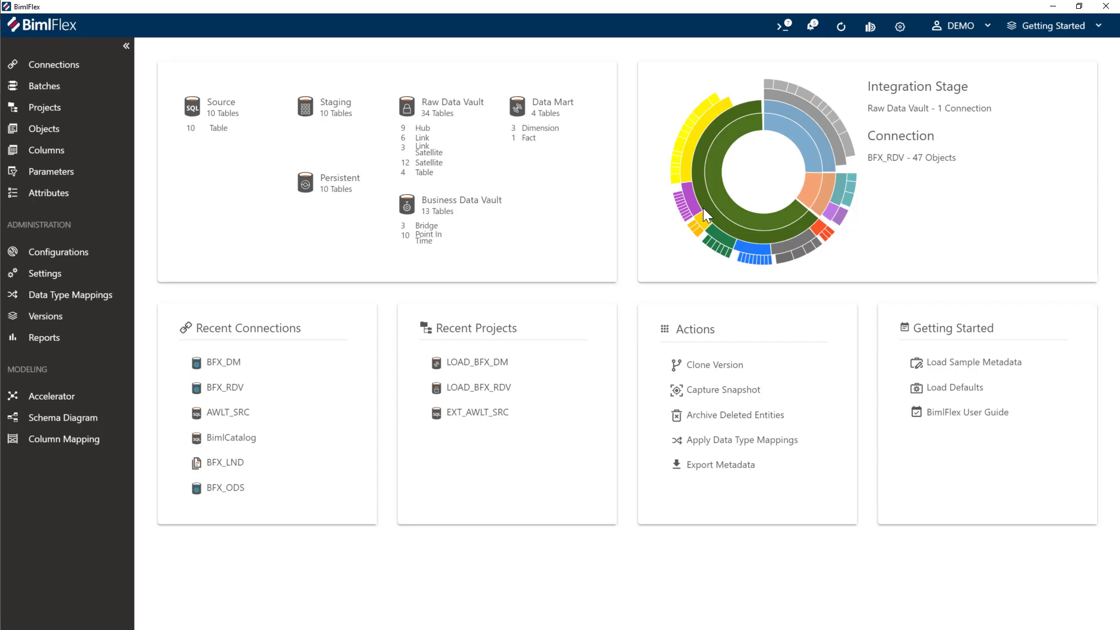
{"action": "mouse_move", "coordinate": [698, 235]}
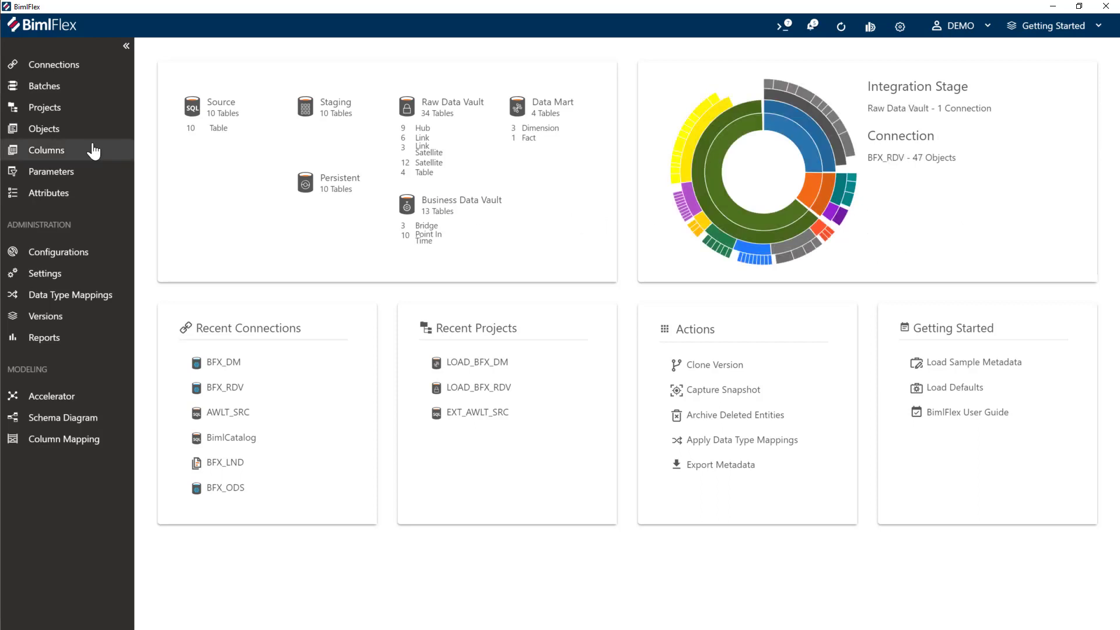
Step: Show the connections list to reach the BFX_LND landing connection
{"action": "left_click", "coordinate": [53, 64]}
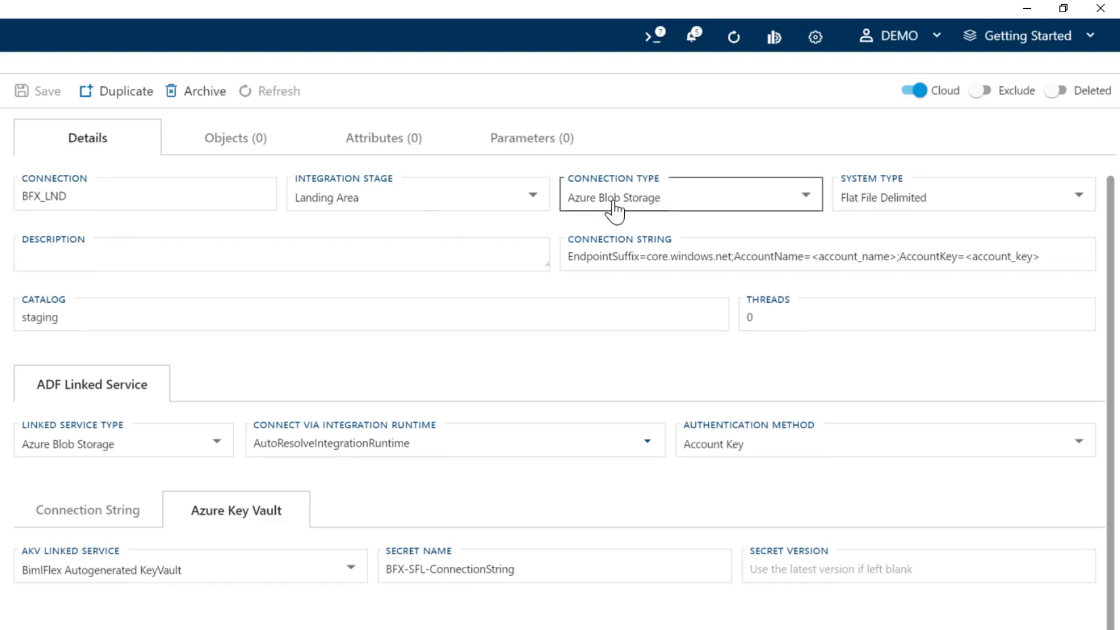
{"action": "mouse_move", "coordinate": [825, 163]}
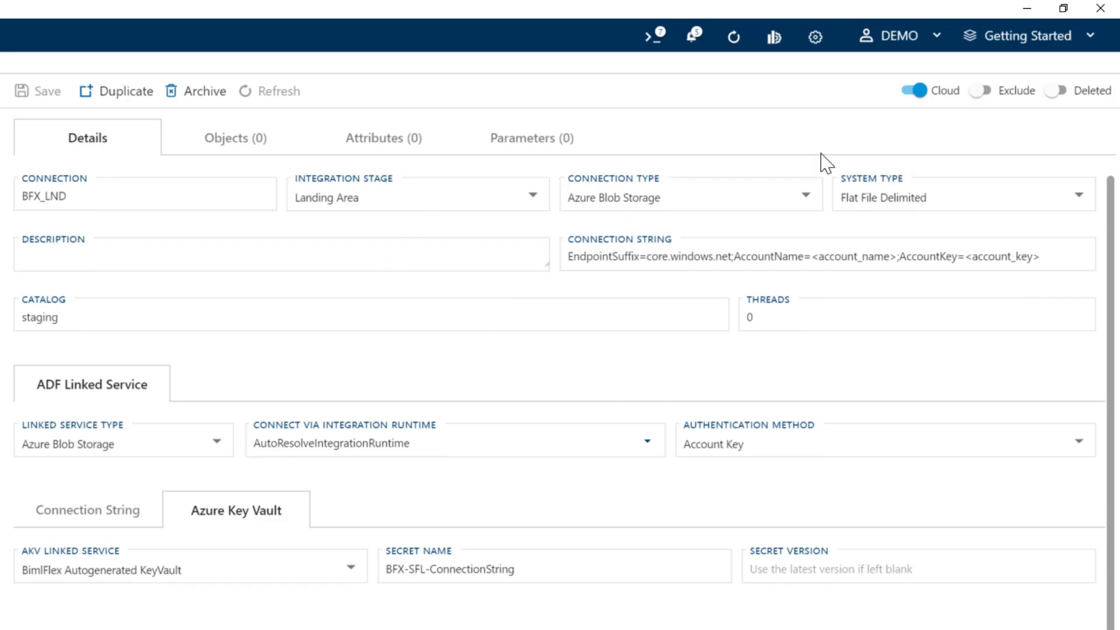
{"action": "mouse_move", "coordinate": [10, 344]}
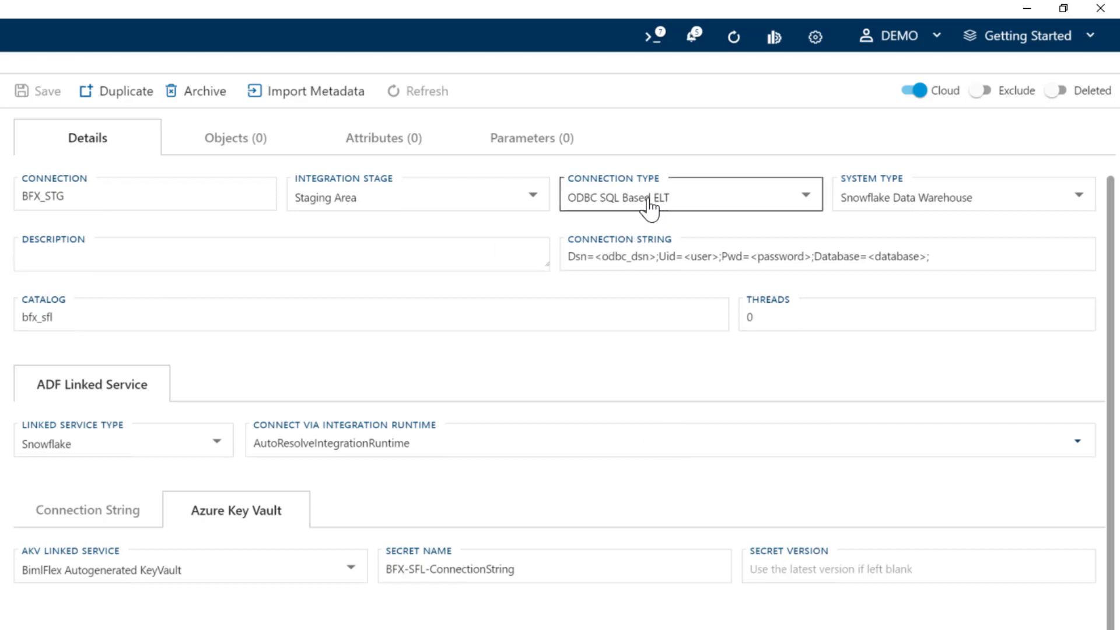
{"action": "mouse_move", "coordinate": [906, 212]}
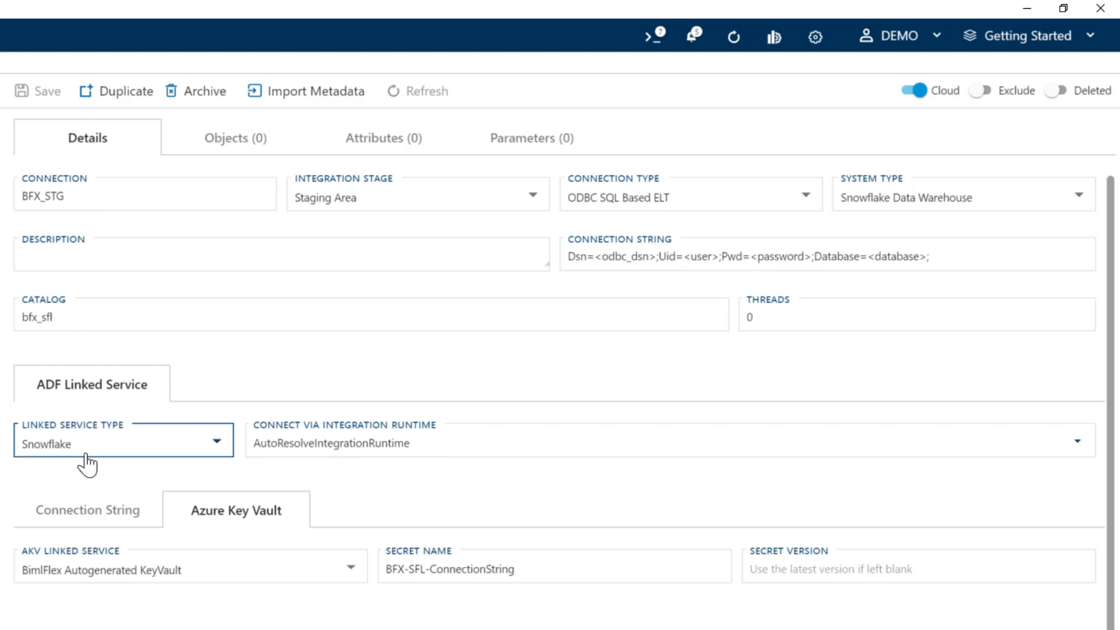
{"action": "mouse_move", "coordinate": [187, 317]}
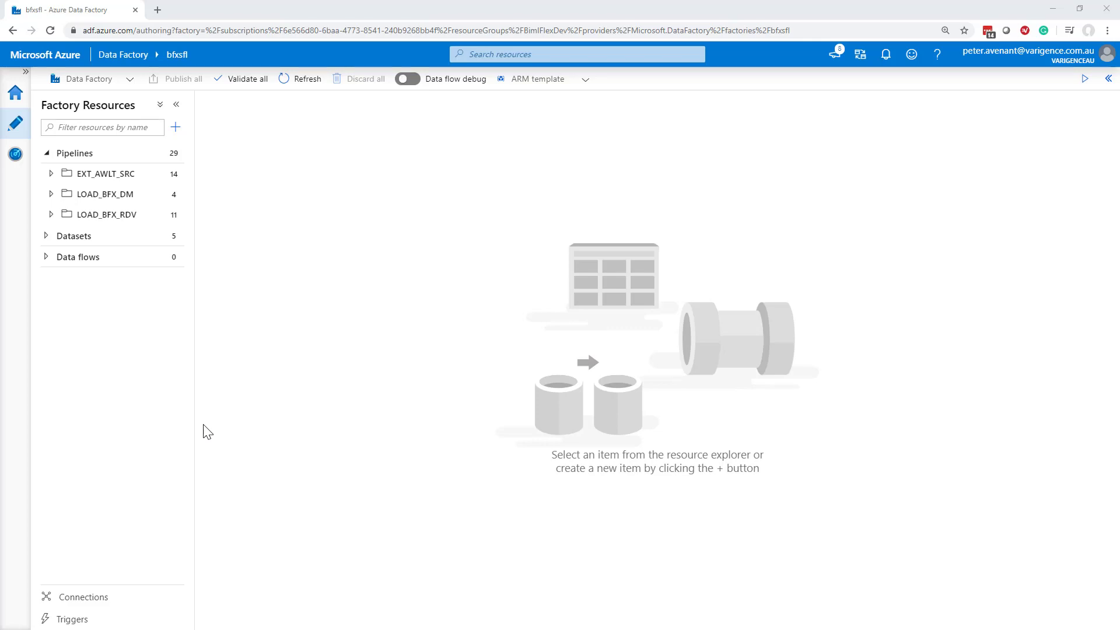
{"action": "mouse_move", "coordinate": [250, 202]}
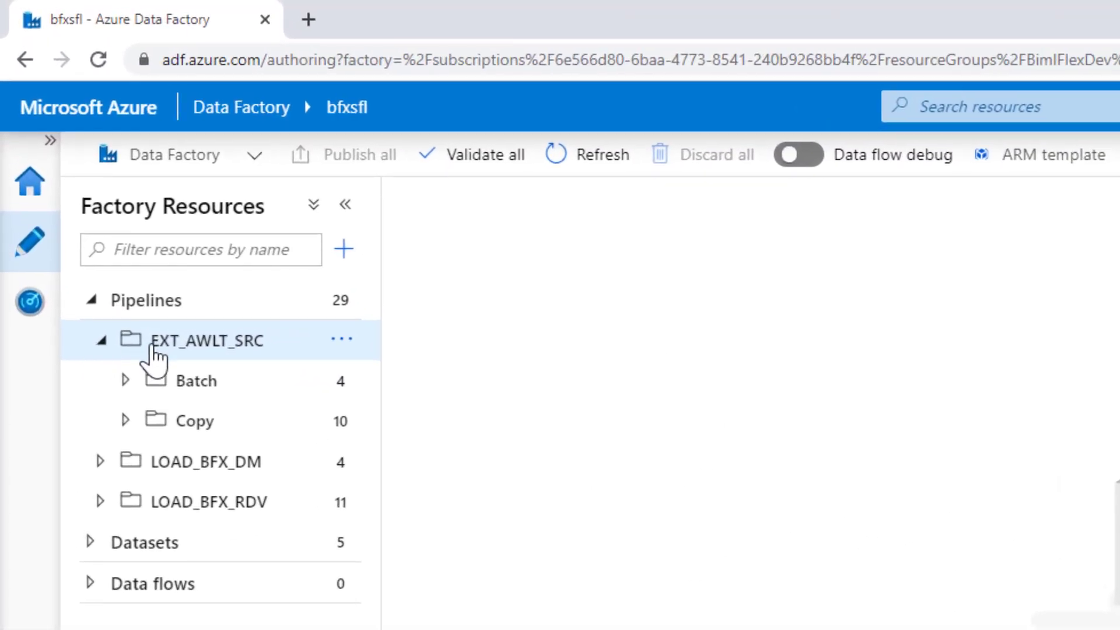
Step: View the 01_EXT_AWLT_SRC_Batch pipeline, then the COPY_EXT_AWLT_SRC_Address copy pipeline
{"action": "left_click", "coordinate": [125, 380]}
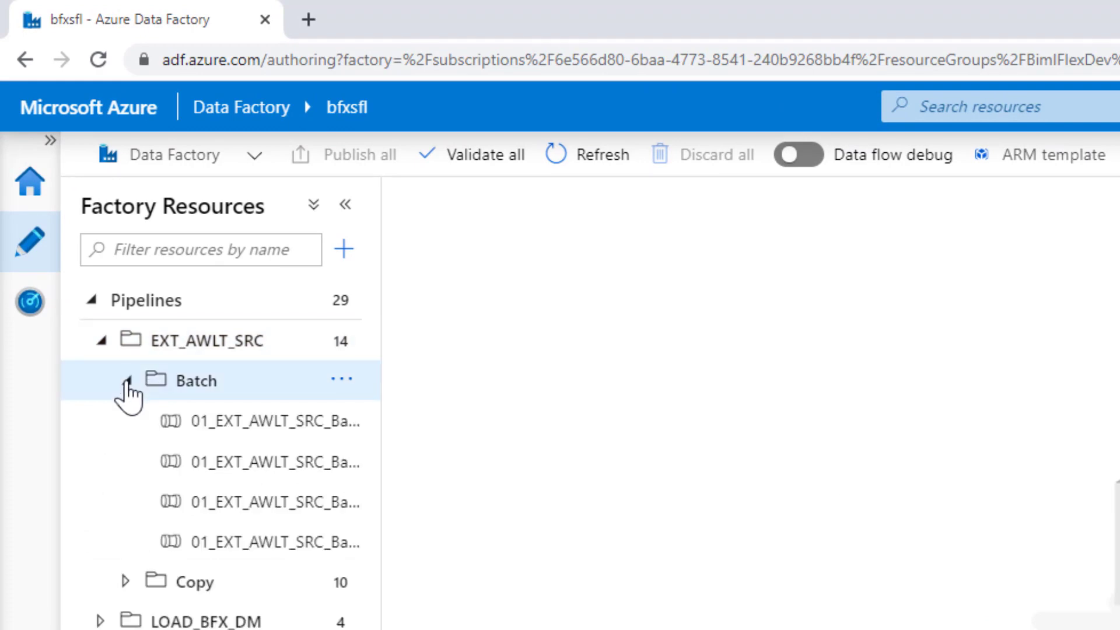
{"action": "left_click", "coordinate": [251, 422]}
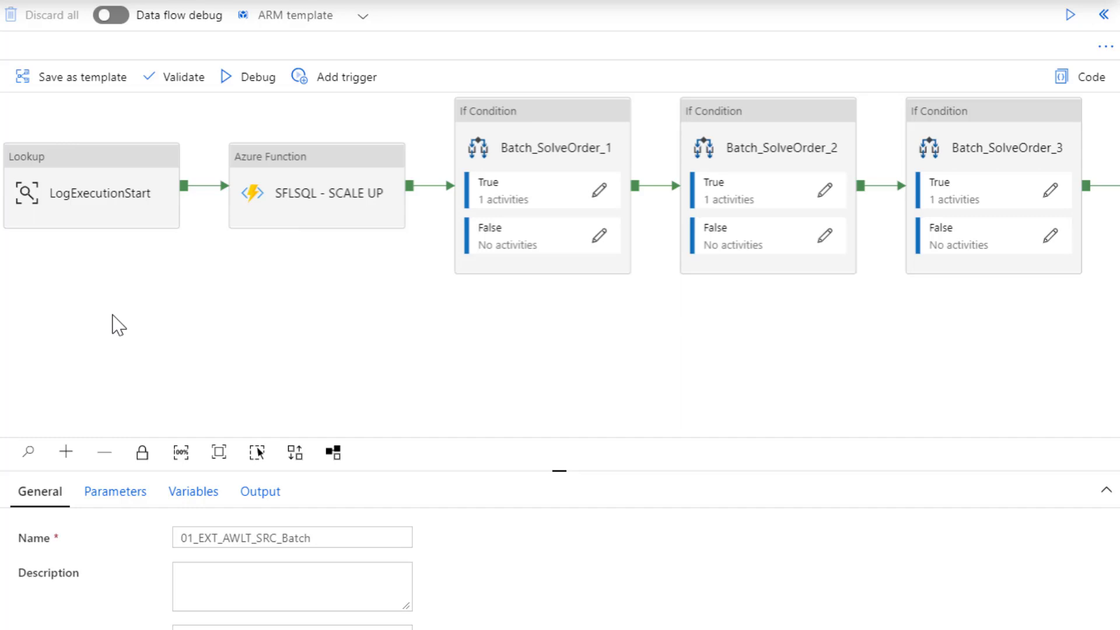
{"action": "mouse_move", "coordinate": [284, 221]}
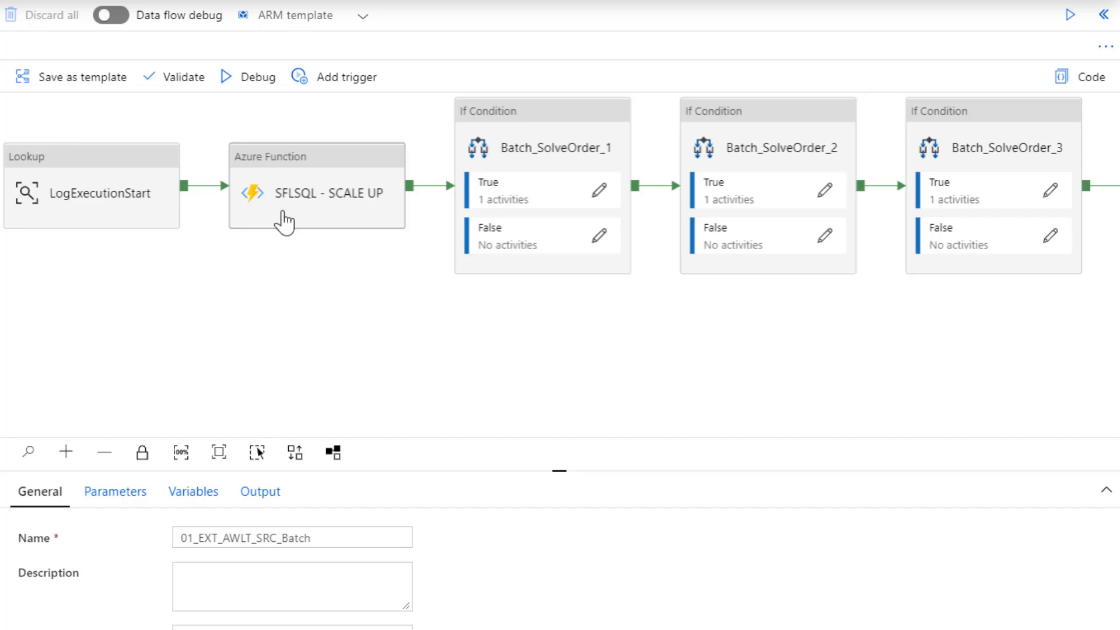
{"action": "mouse_move", "coordinate": [300, 186]}
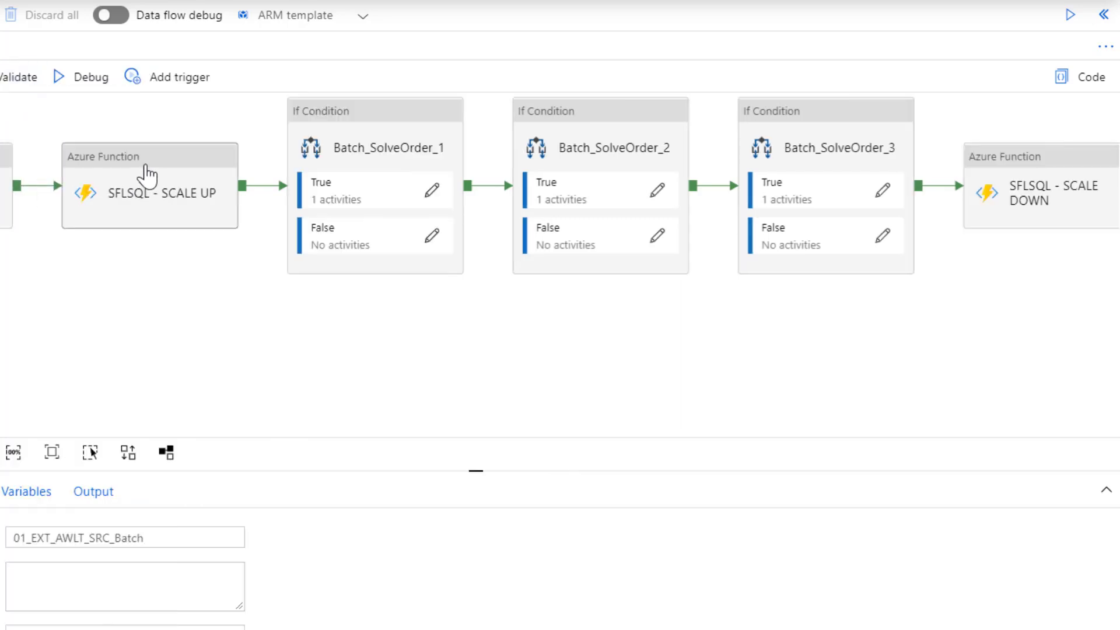
{"action": "mouse_move", "coordinate": [150, 176]}
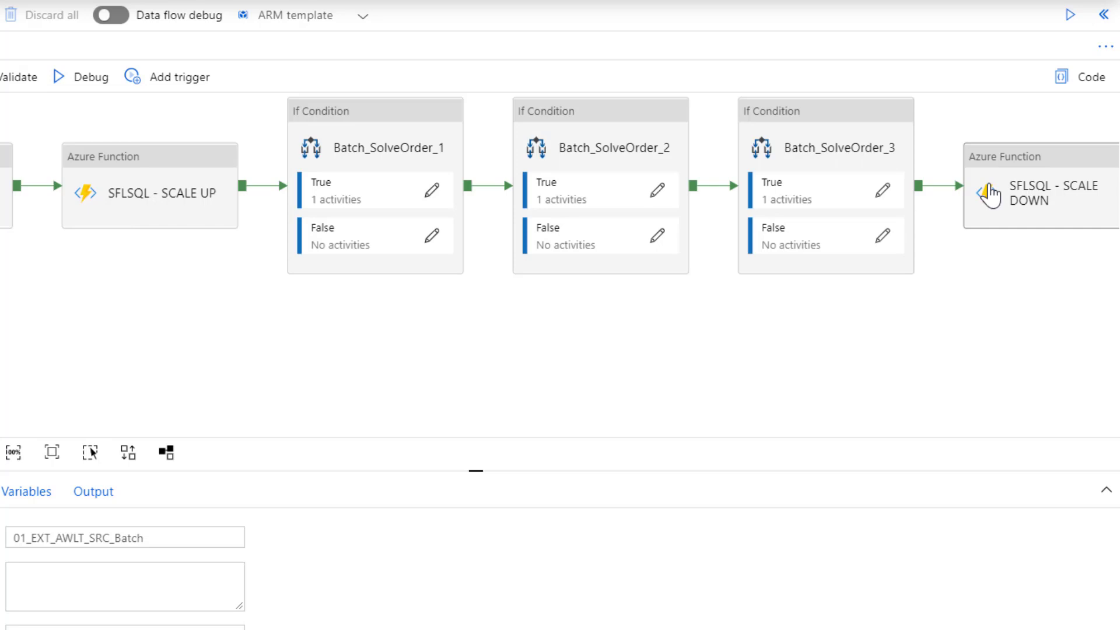
{"action": "mouse_move", "coordinate": [1028, 192]}
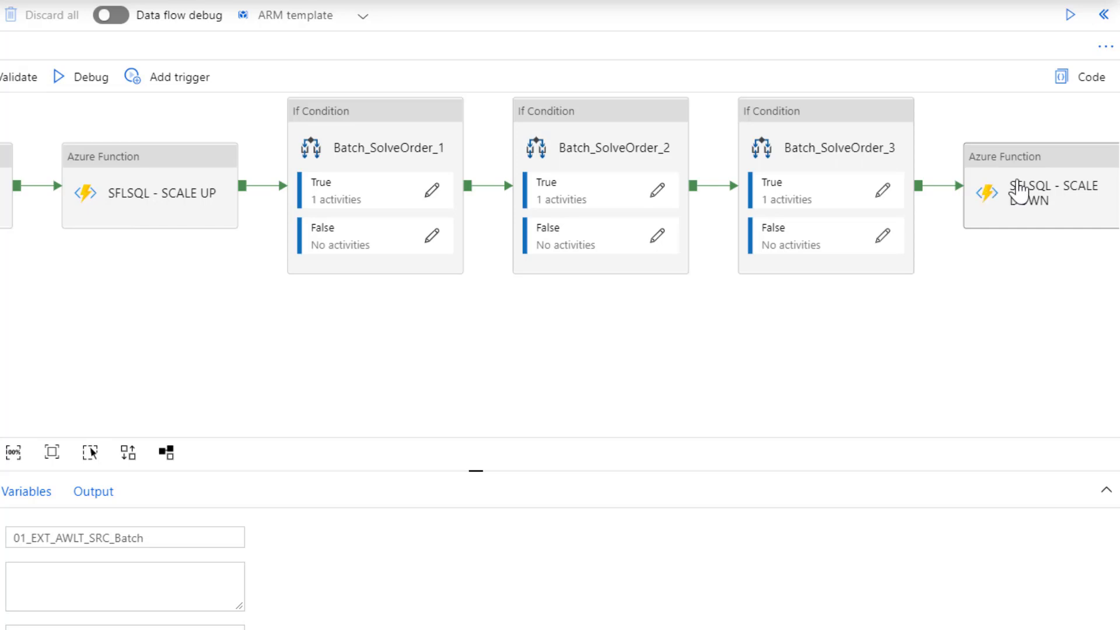
{"action": "mouse_move", "coordinate": [1022, 187]}
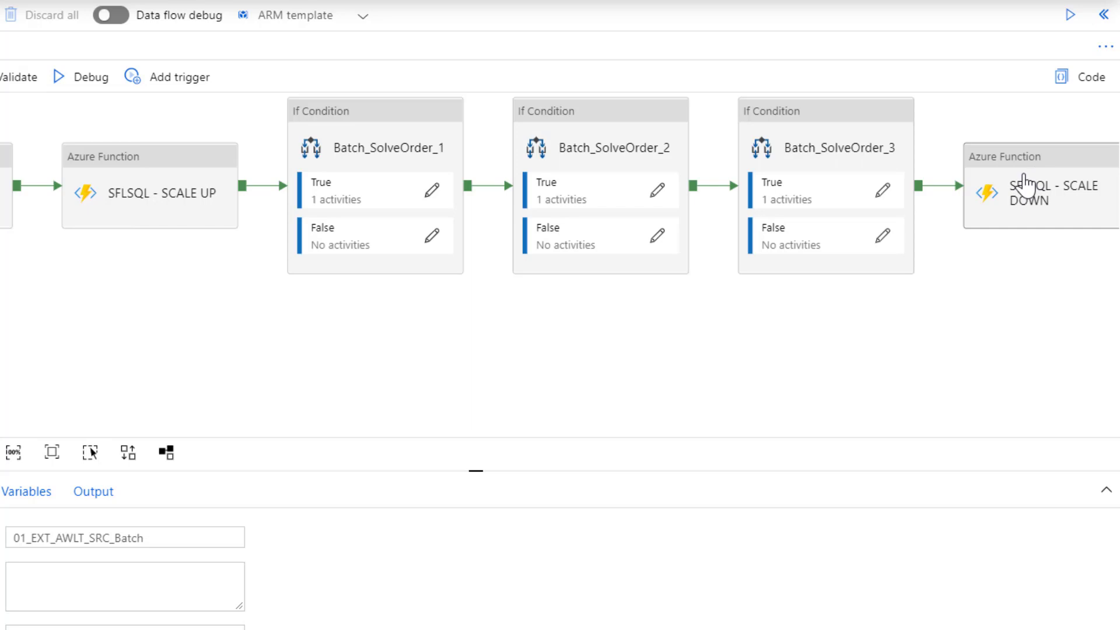
{"action": "mouse_move", "coordinate": [1036, 183]}
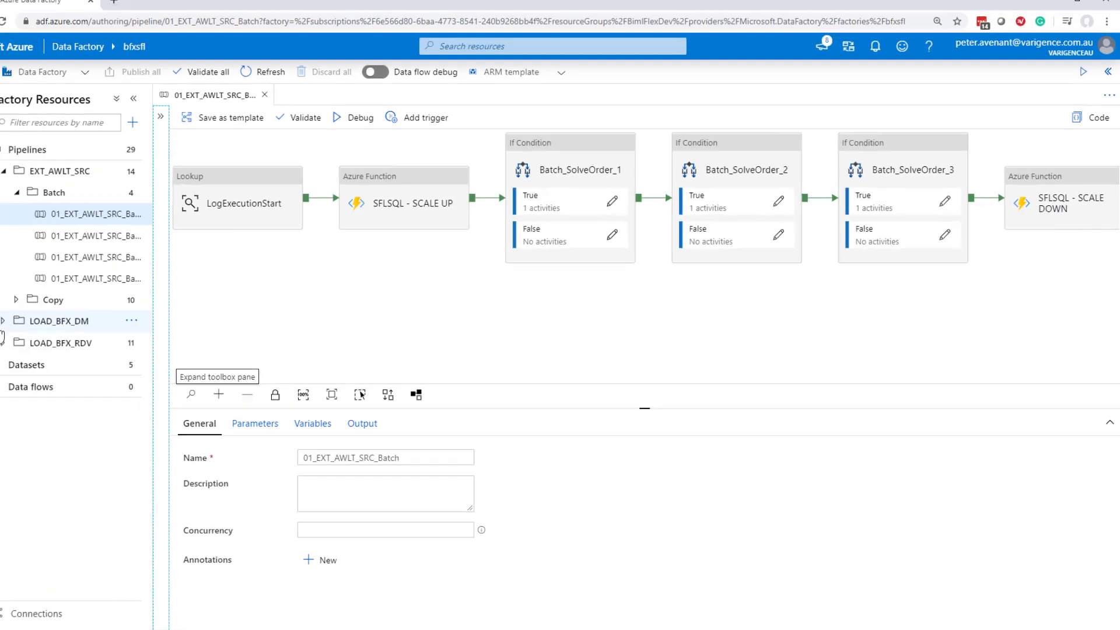
{"action": "left_click", "coordinate": [16, 300]}
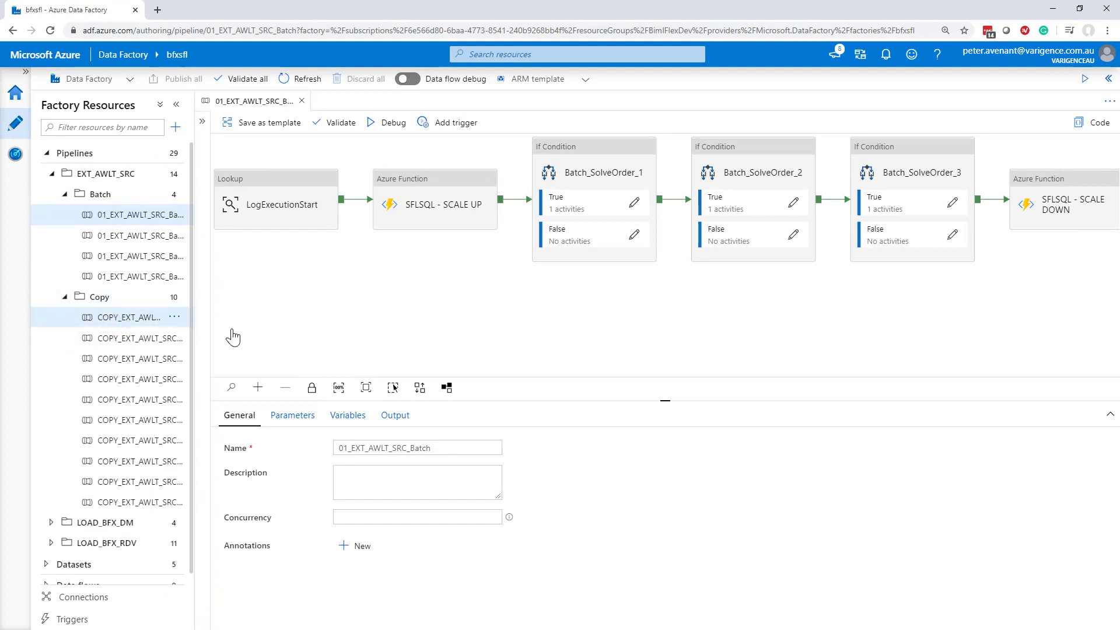
{"action": "left_click", "coordinate": [128, 317]}
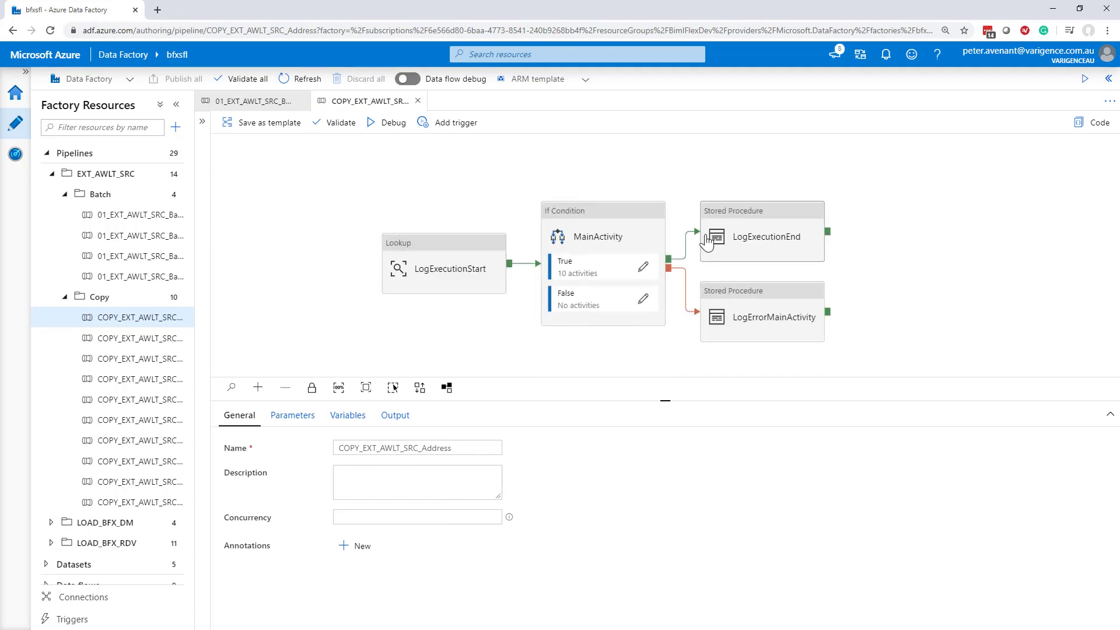
{"action": "mouse_move", "coordinate": [714, 286]}
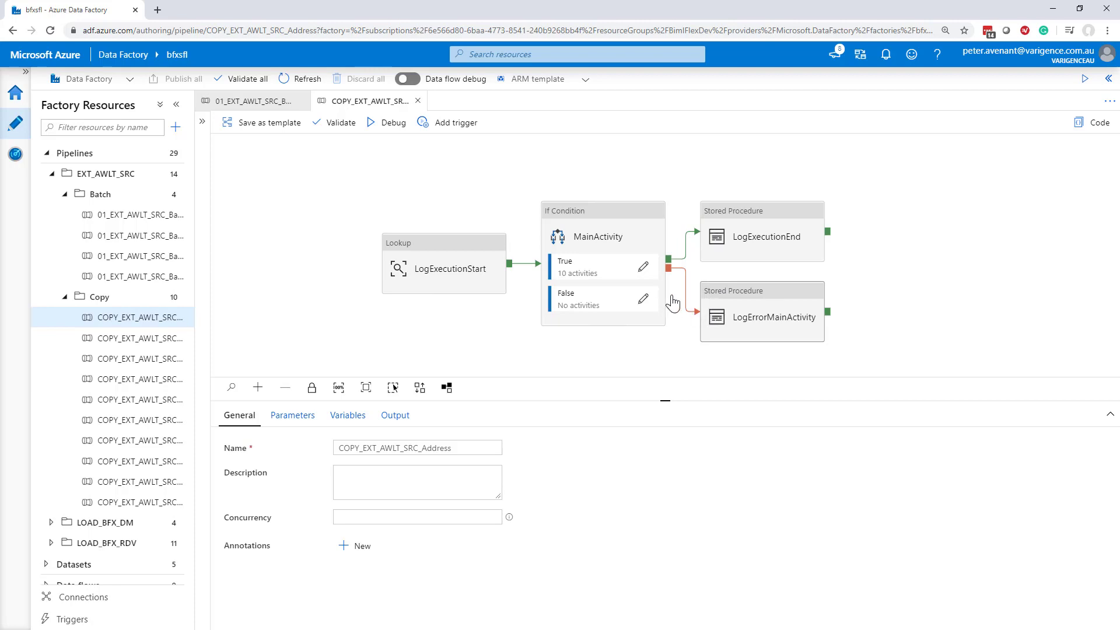
Step: Reveal the inner activities of MainActivity's True branch for the Address copy
{"action": "double_click", "coordinate": [598, 237]}
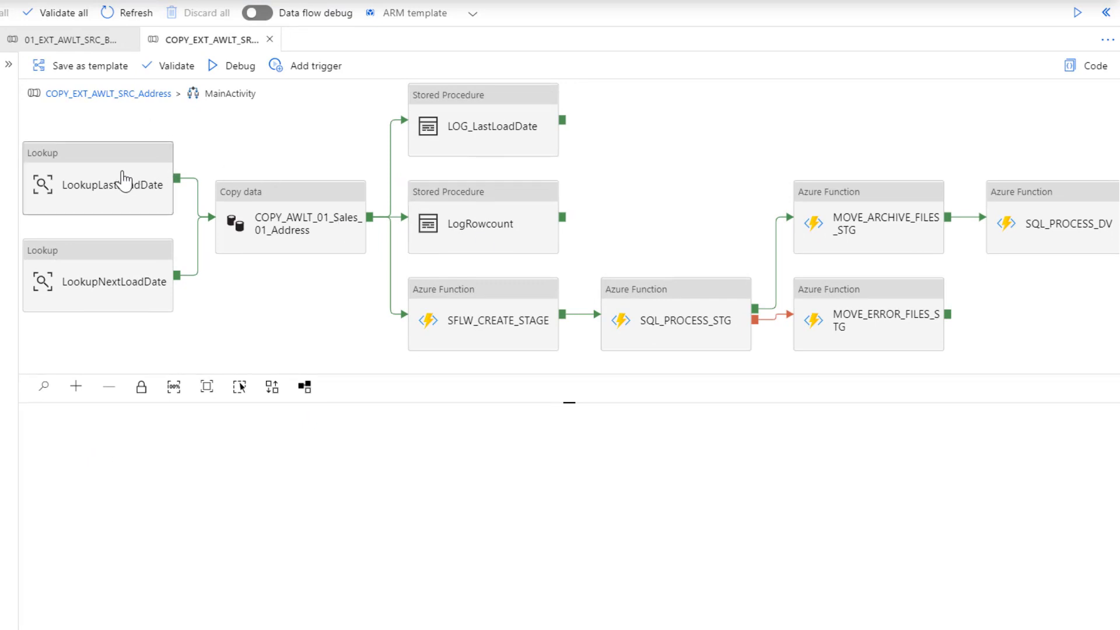
{"action": "mouse_move", "coordinate": [108, 185]}
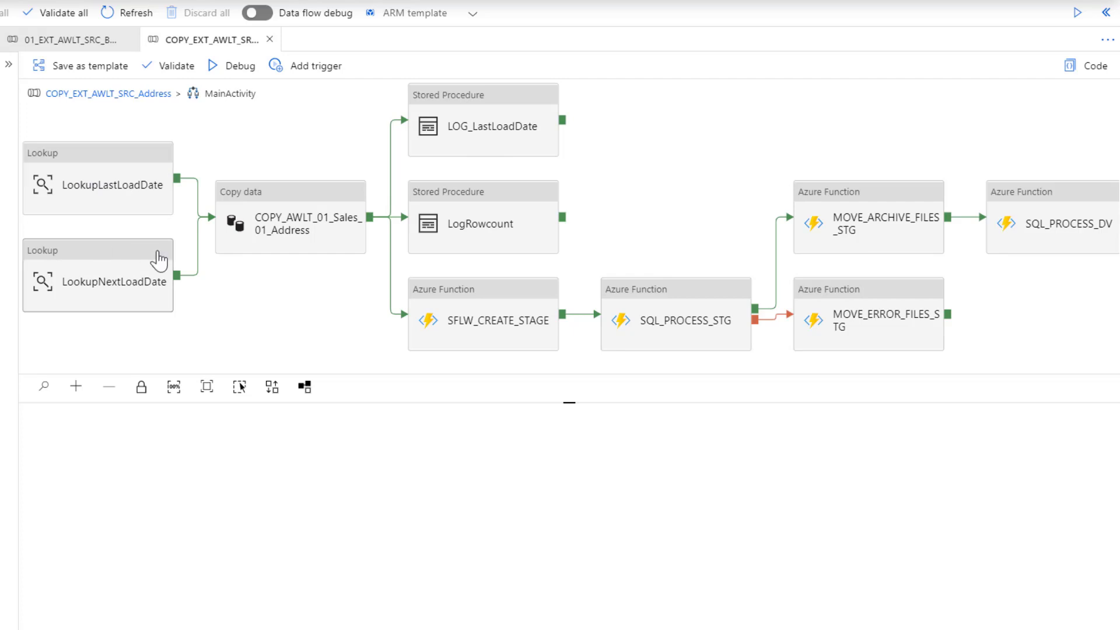
{"action": "mouse_move", "coordinate": [316, 222]}
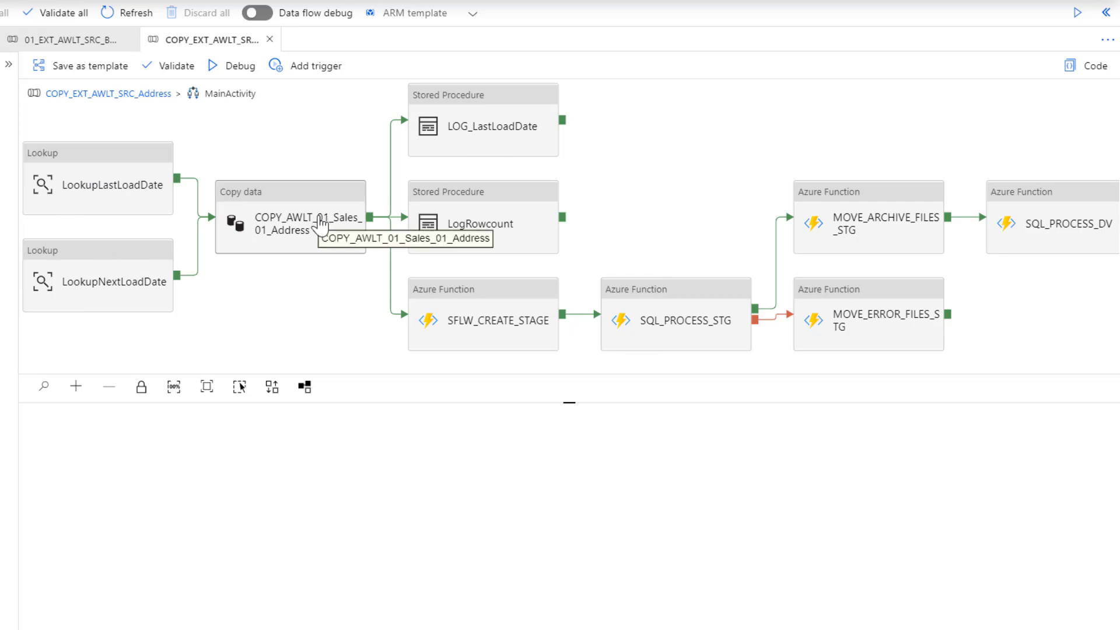
{"action": "mouse_move", "coordinate": [430, 208]}
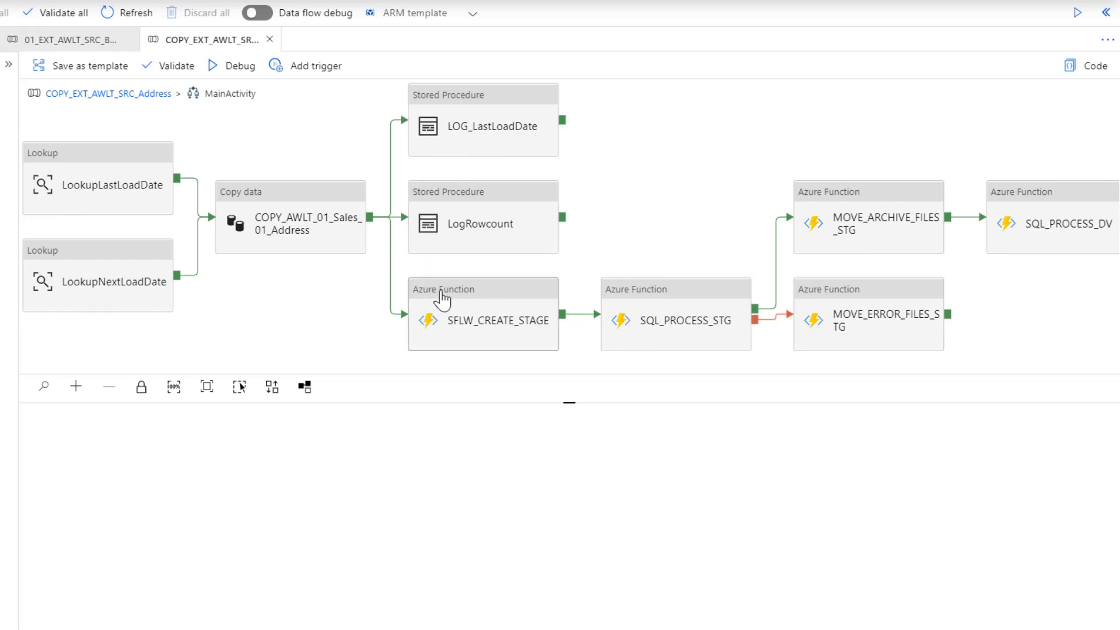
{"action": "mouse_move", "coordinate": [441, 296]}
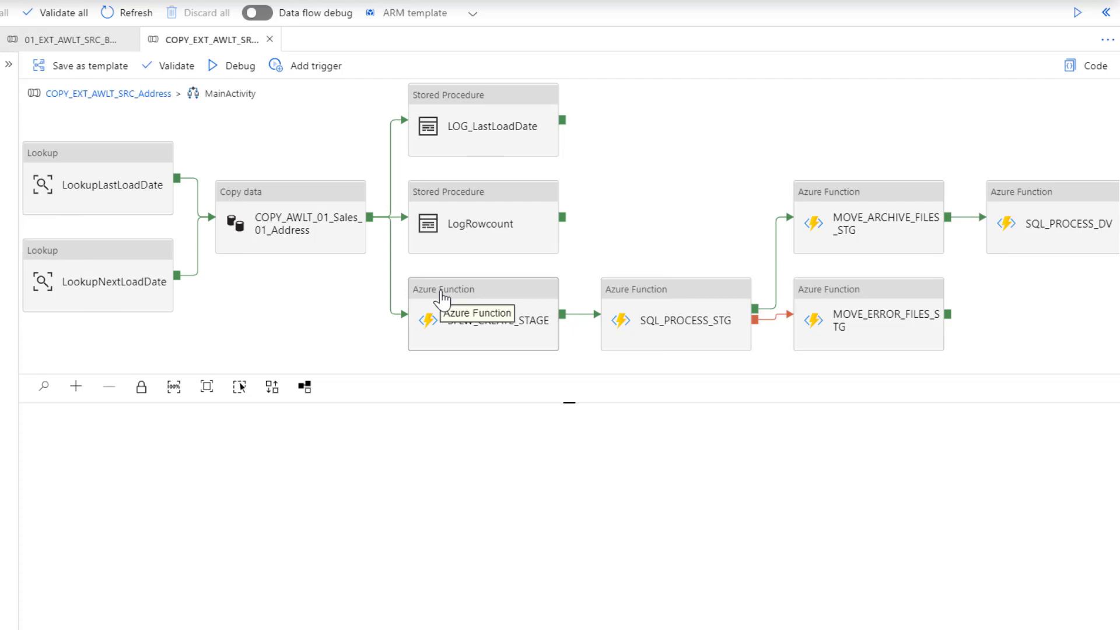
{"action": "mouse_move", "coordinate": [468, 297]}
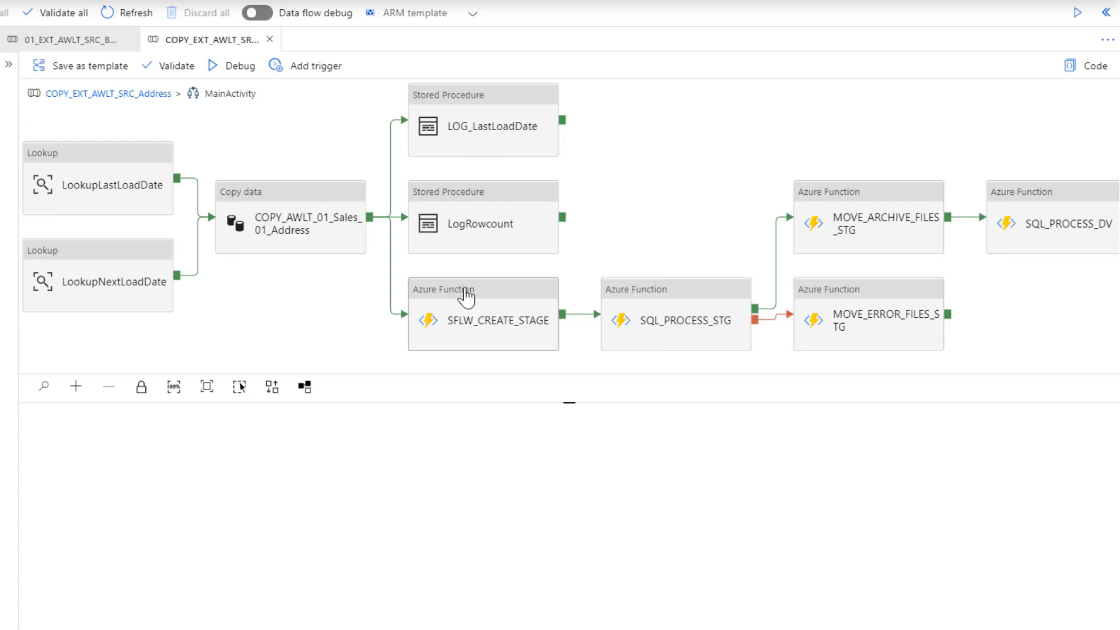
{"action": "mouse_move", "coordinate": [464, 294]}
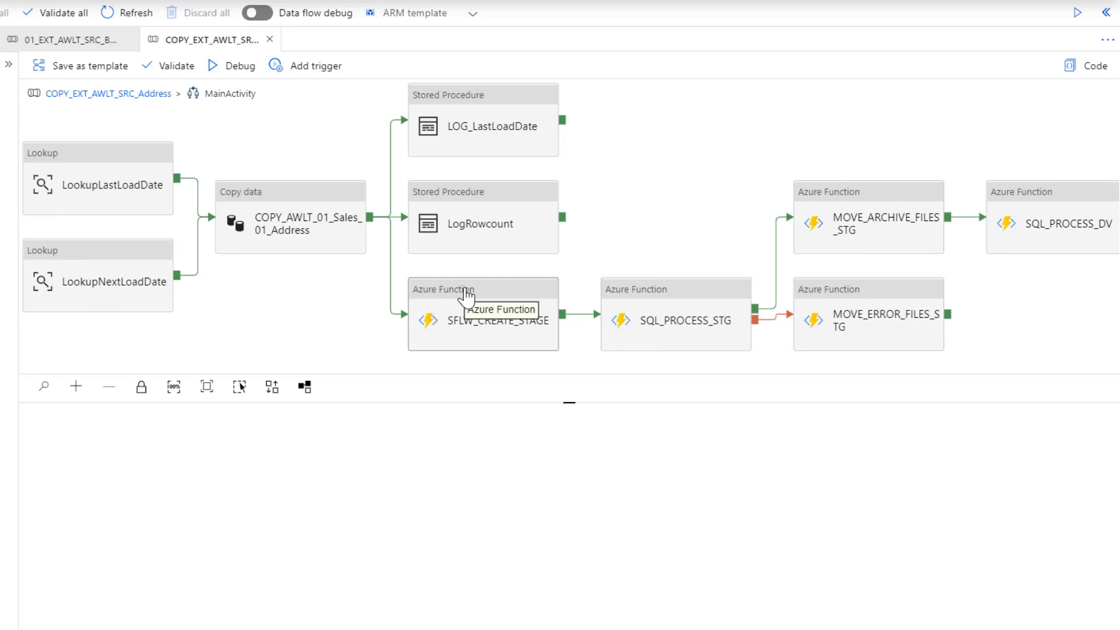
{"action": "mouse_move", "coordinate": [516, 311]}
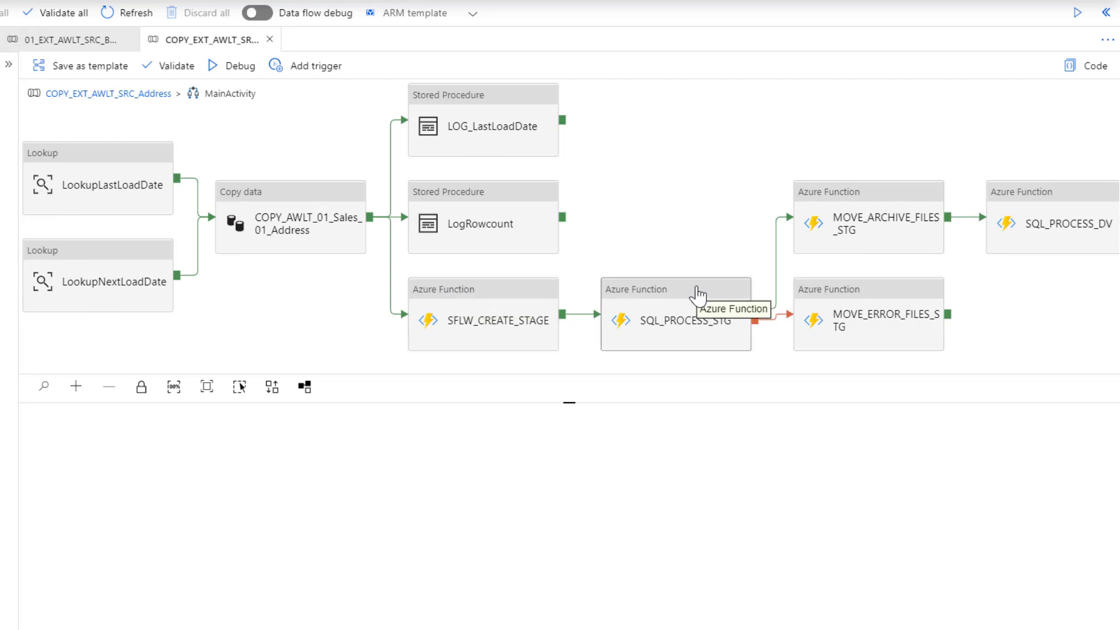
{"action": "mouse_move", "coordinate": [689, 308]}
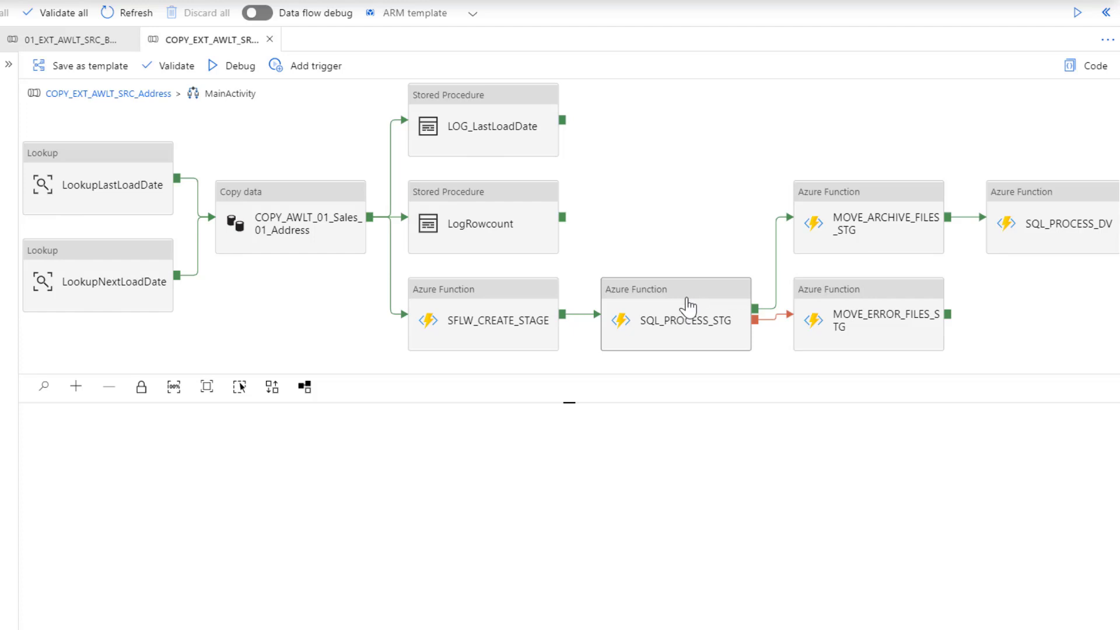
{"action": "mouse_move", "coordinate": [689, 304]}
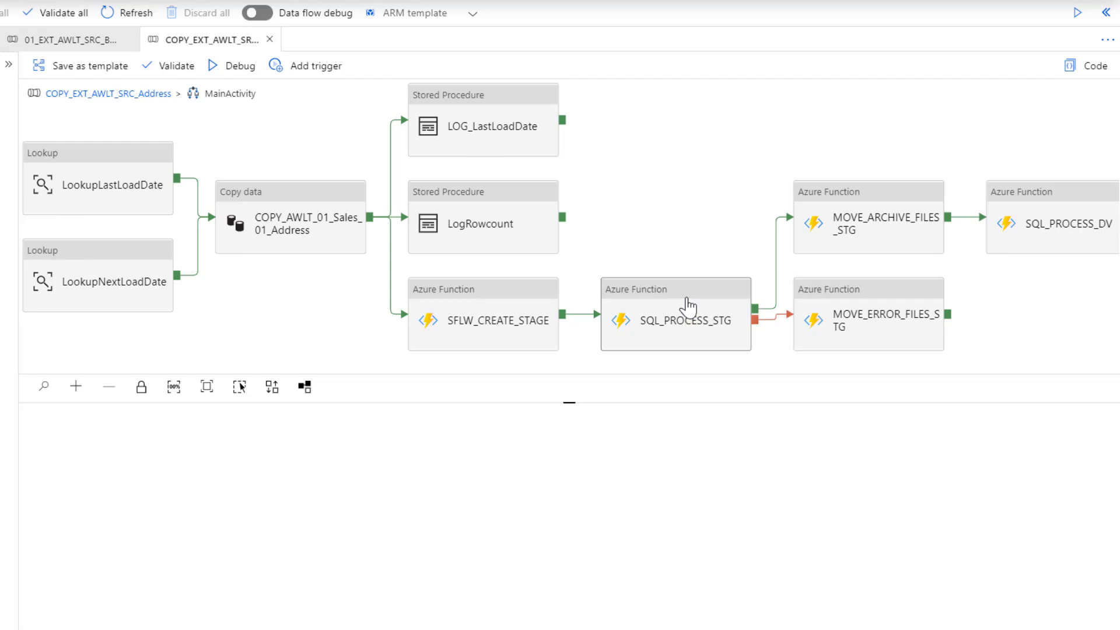
{"action": "mouse_move", "coordinate": [644, 315]}
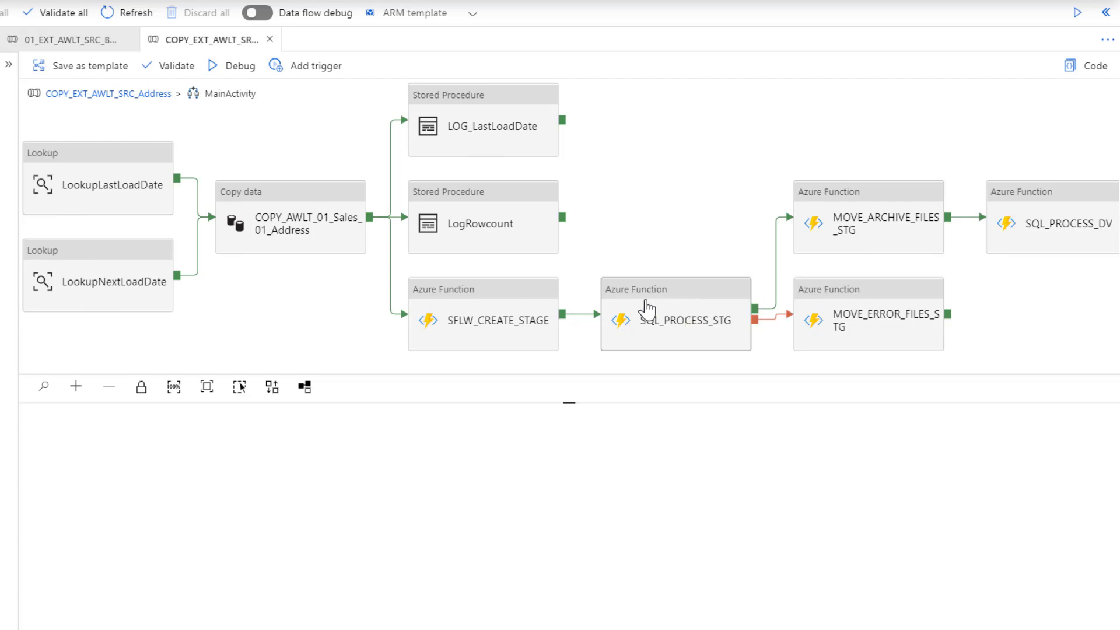
{"action": "mouse_move", "coordinate": [865, 343]}
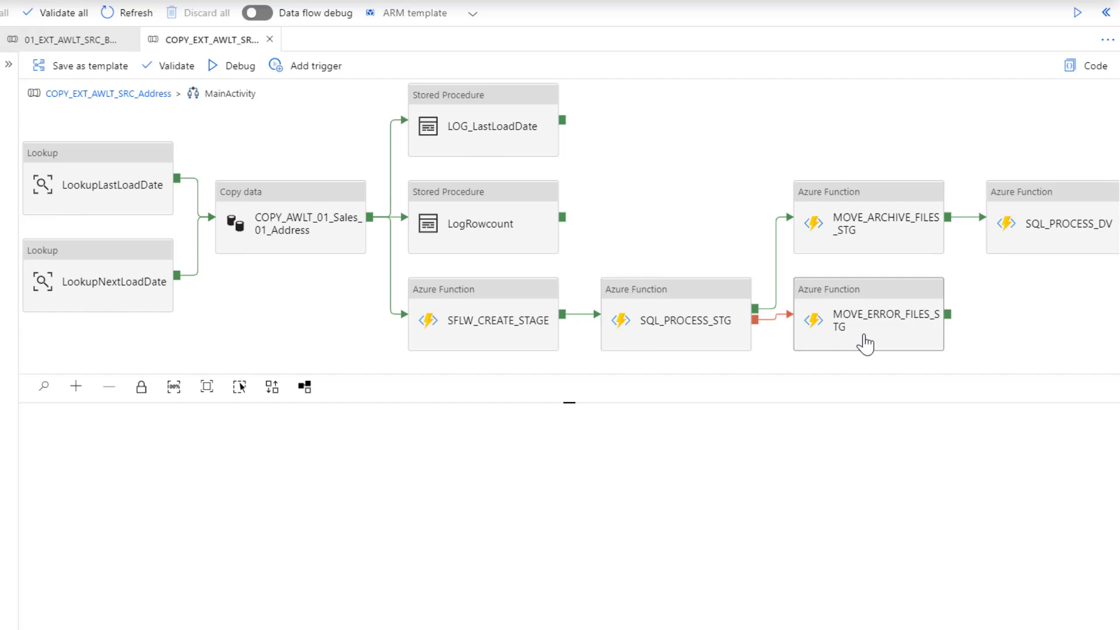
{"action": "mouse_move", "coordinate": [868, 340]}
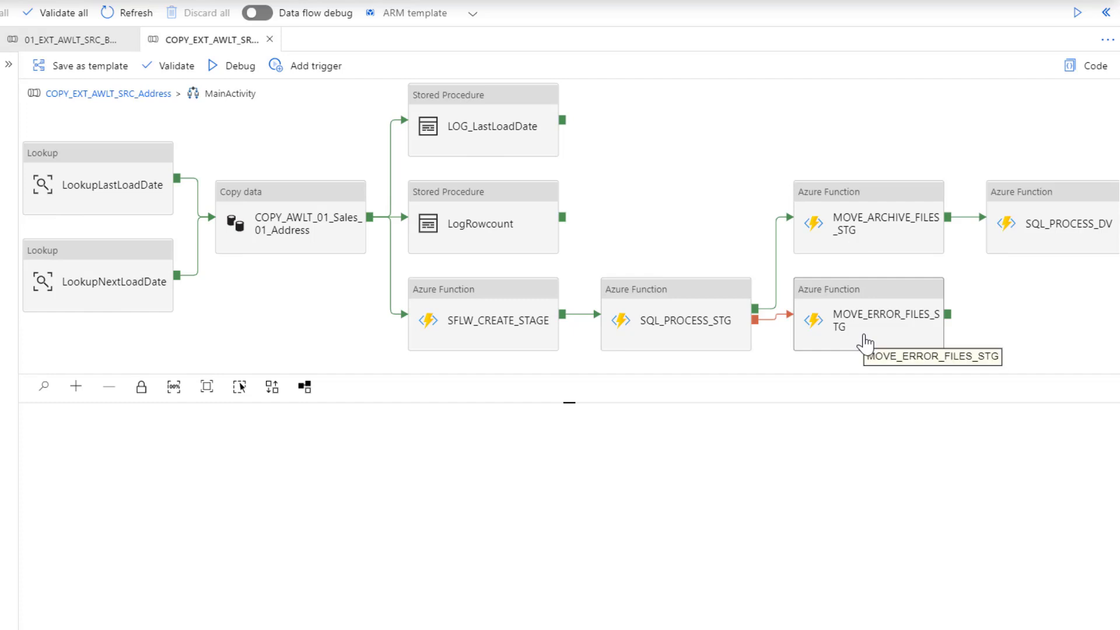
{"action": "mouse_move", "coordinate": [857, 201]}
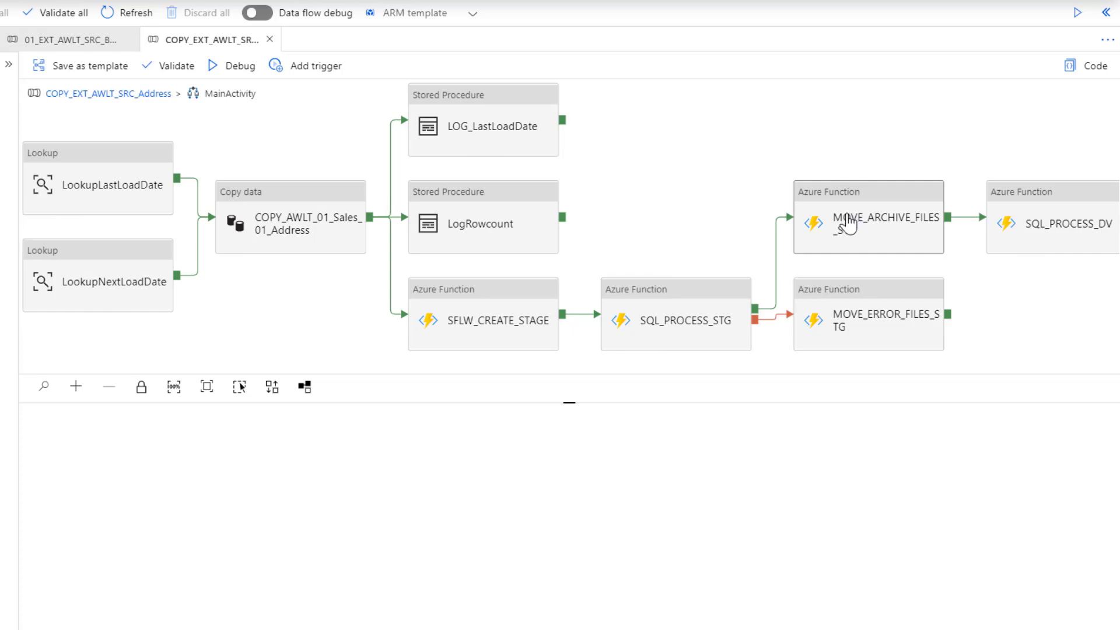
{"action": "mouse_move", "coordinate": [847, 225]}
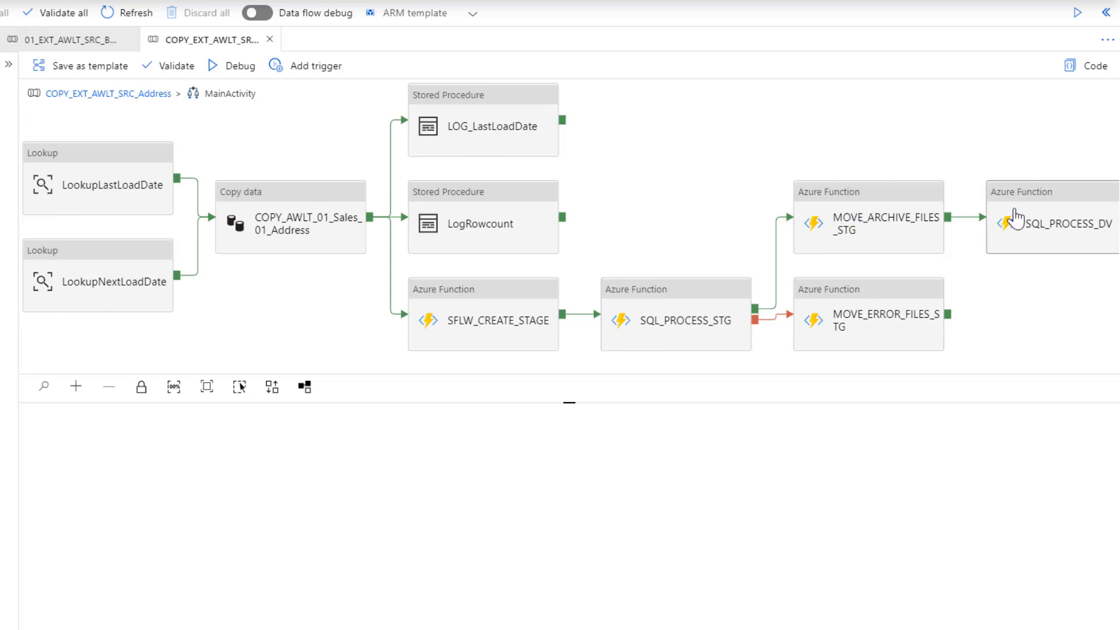
{"action": "mouse_move", "coordinate": [1053, 208]}
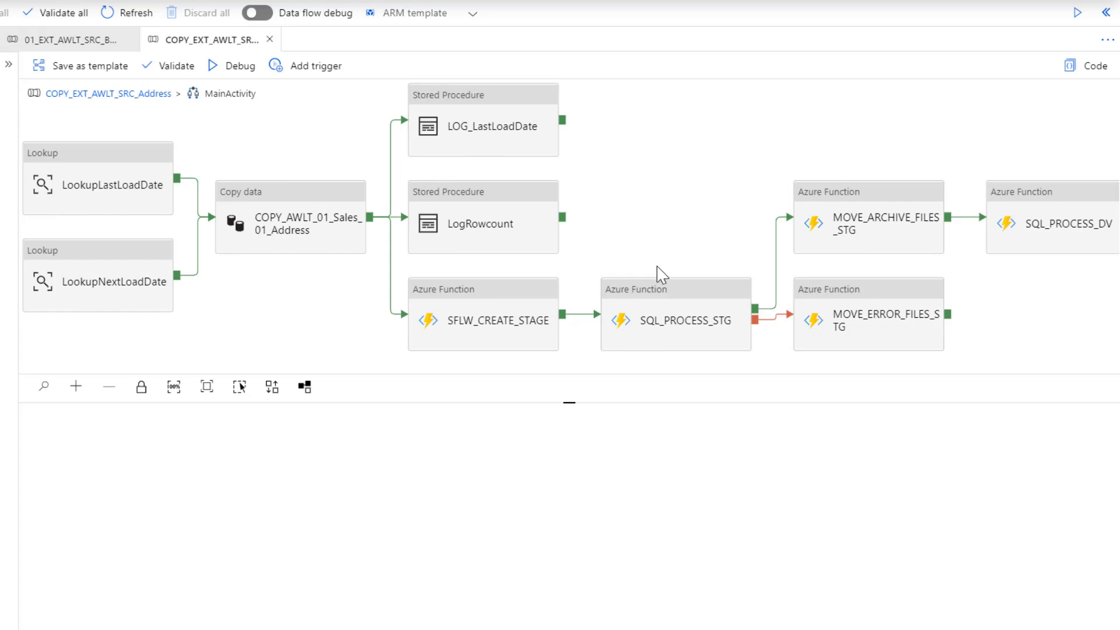
{"action": "mouse_move", "coordinate": [1043, 236]}
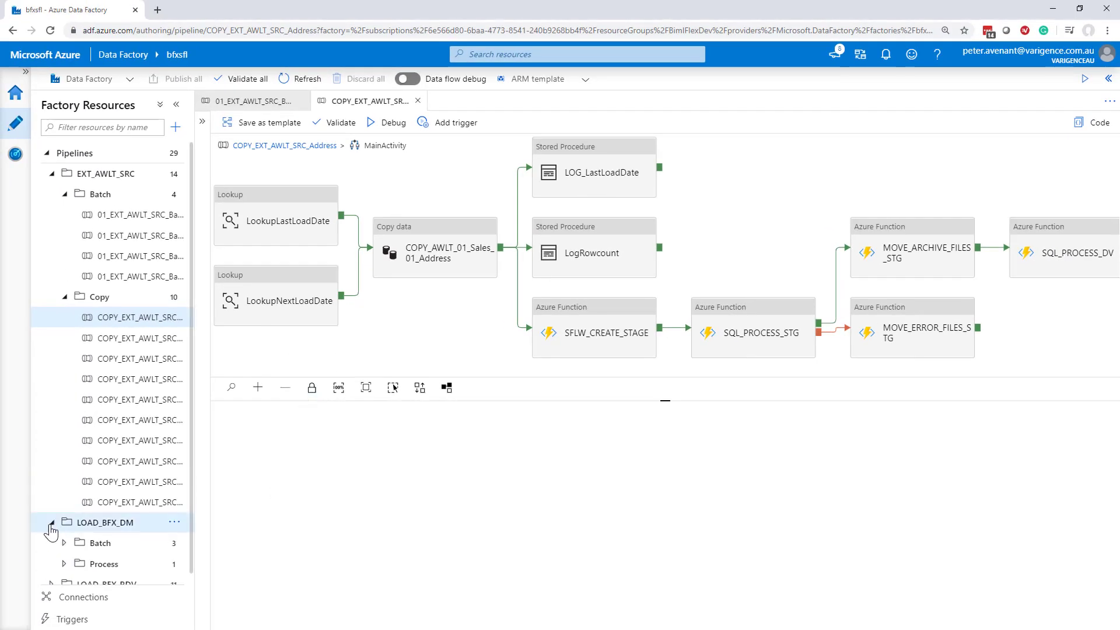
Step: Collapse LOAD_BFX_DM and expand LOAD_BFX_RDV to show its Batch and Process subfolders
{"action": "left_click", "coordinate": [49, 522]}
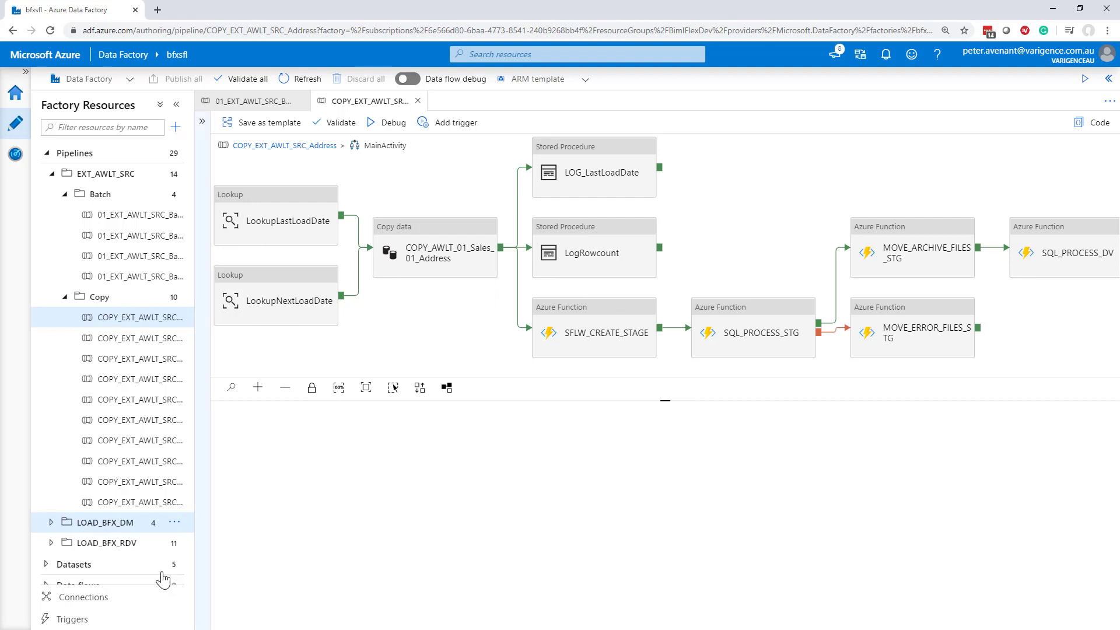
{"action": "left_click", "coordinate": [50, 542]}
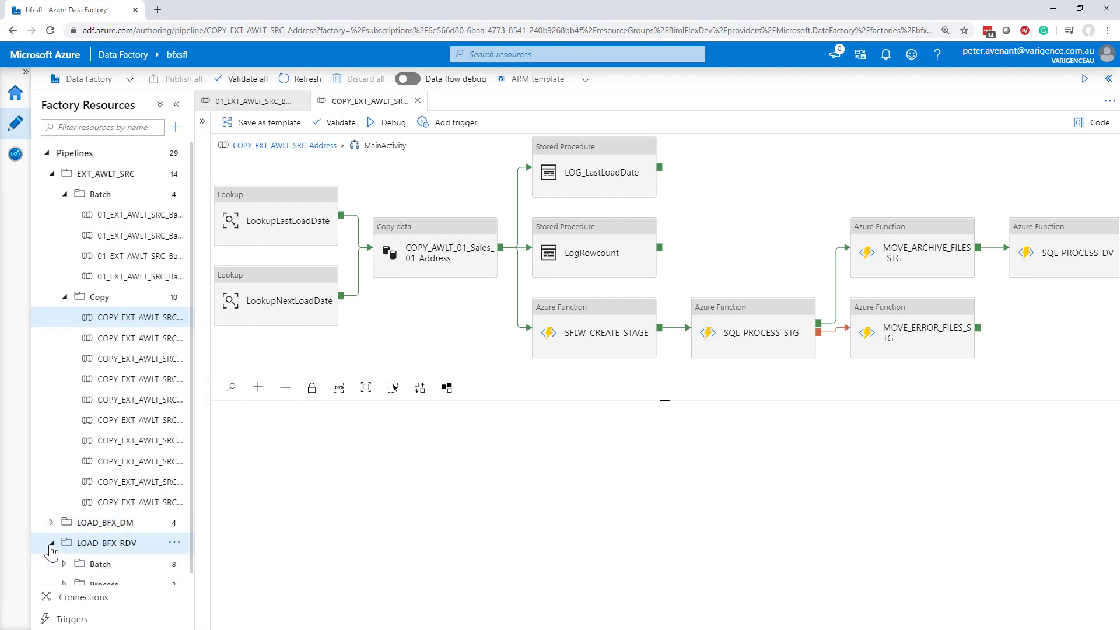
{"action": "left_click", "coordinate": [51, 542]}
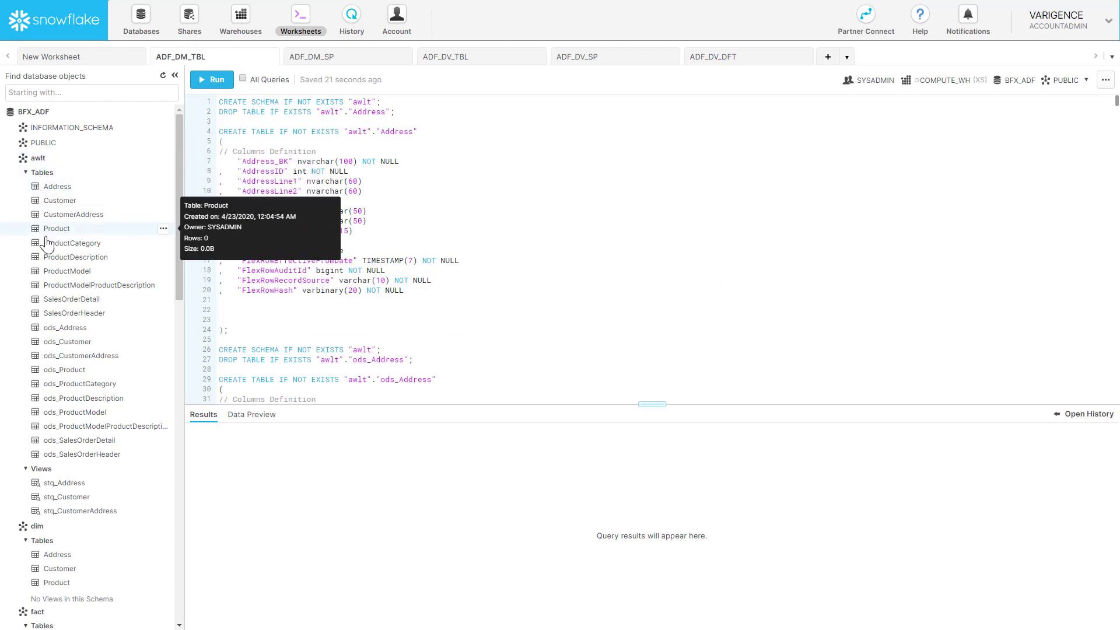
{"action": "mouse_move", "coordinate": [63, 468]}
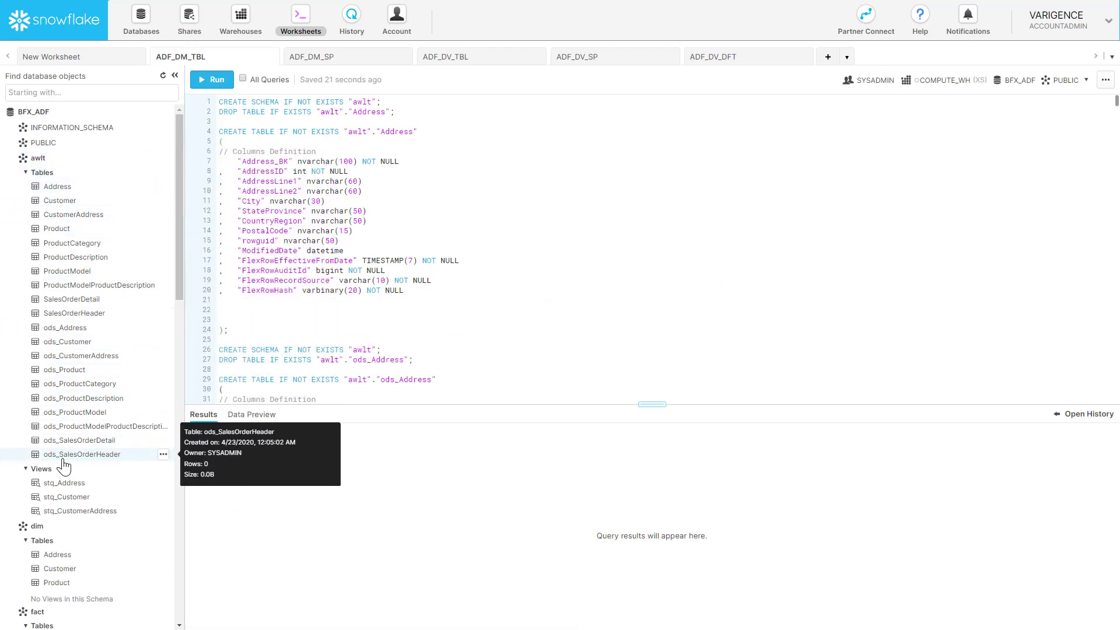
Step: Scroll the awlt schema objects alongside the ADF_DM_TBL table script
{"action": "scroll", "scroll_direction": "down", "scroll_amount": 3}
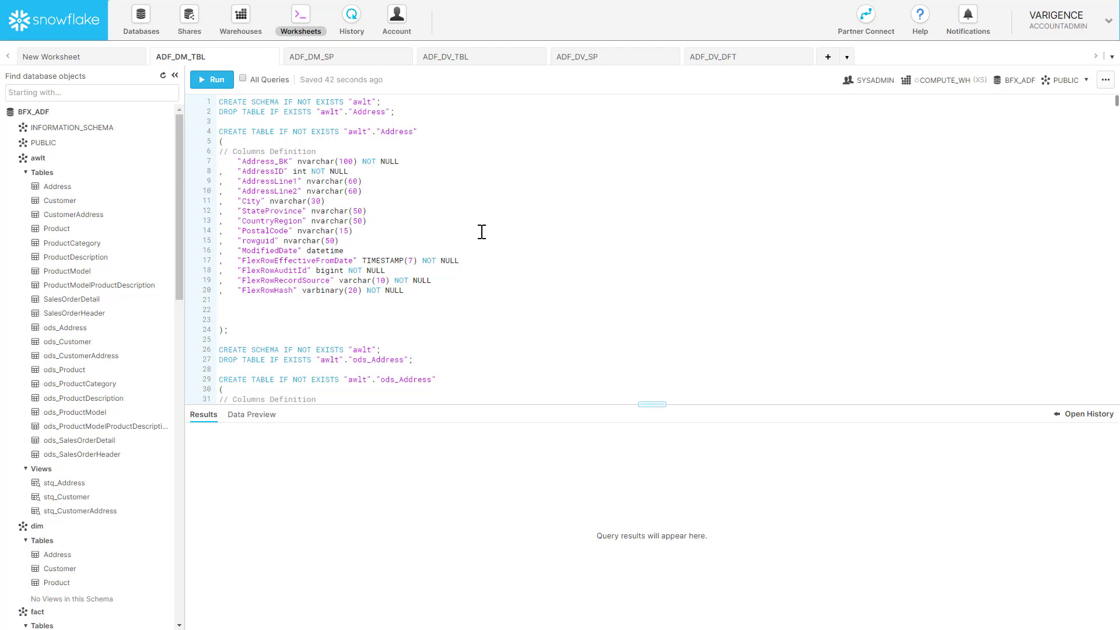
{"action": "mouse_move", "coordinate": [332, 87]}
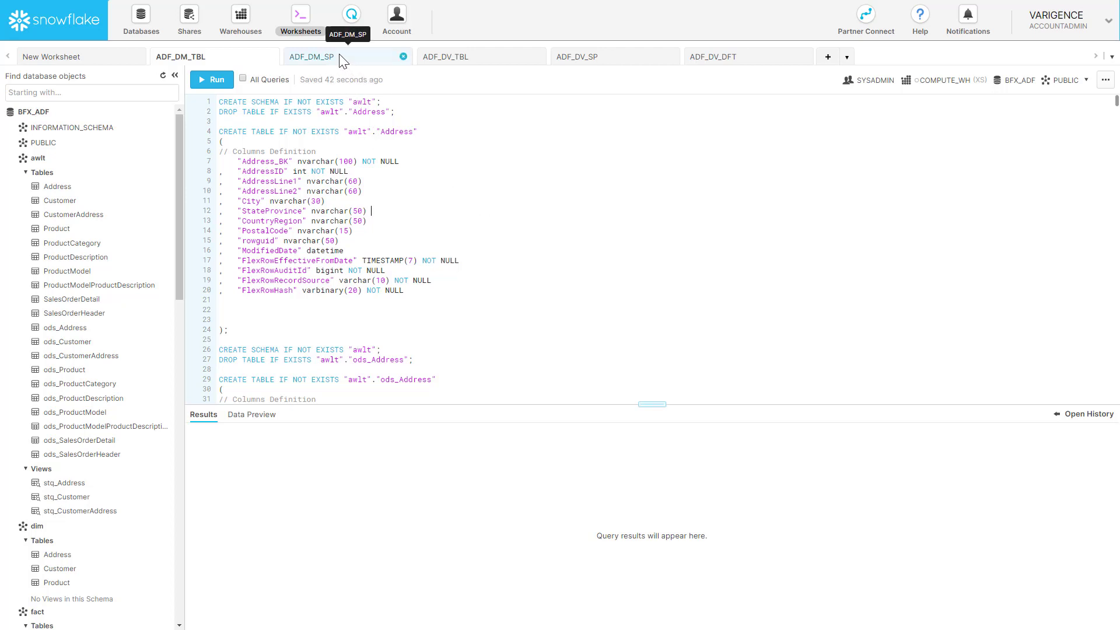
Step: Display the ADF_DV_SP worksheet and scroll through the Address stored procedure SQL
{"action": "left_click", "coordinate": [578, 56]}
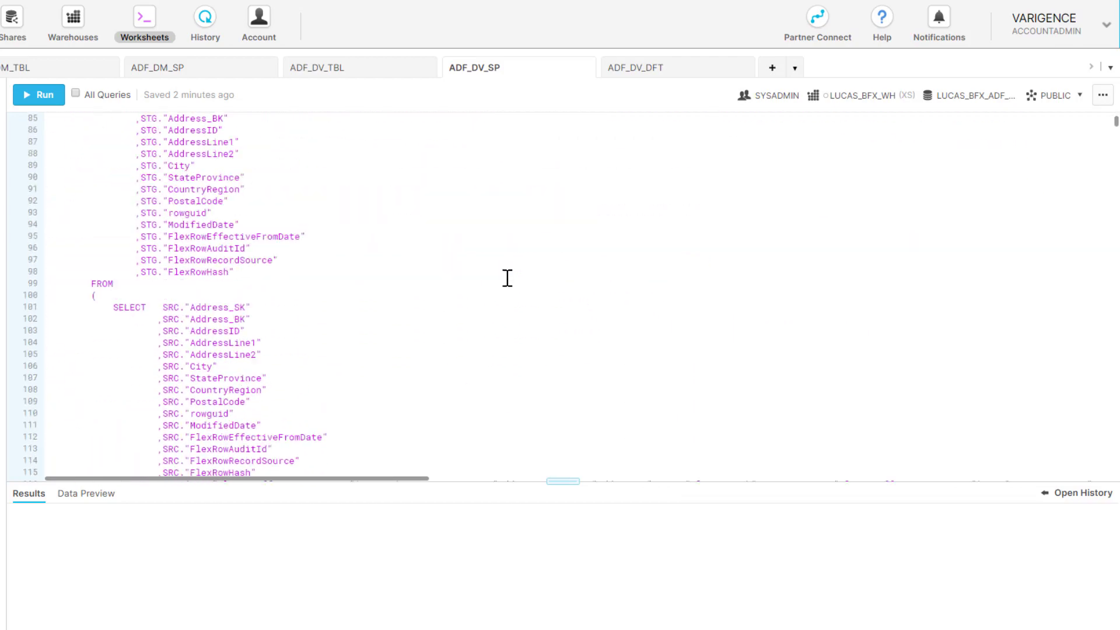
{"action": "scroll", "scroll_direction": "down", "scroll_amount": 3}
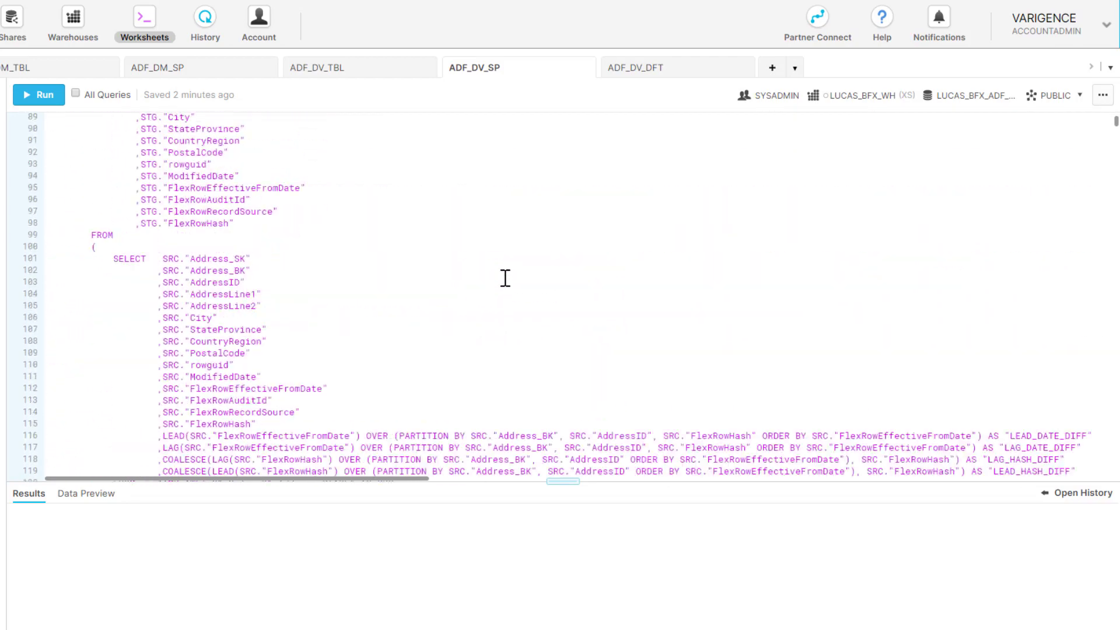